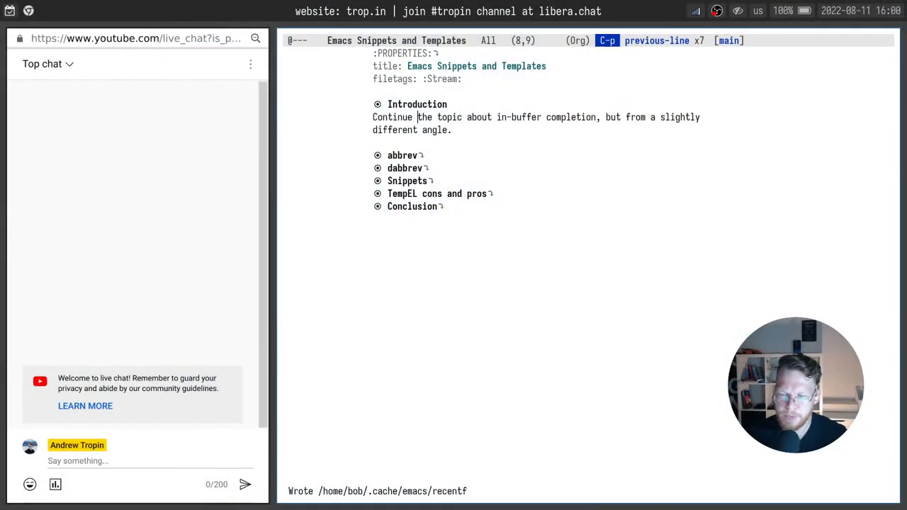
Expand the abbrev heading to show its global/mode, list-abbrevs and expansion notes.
key(Tab)
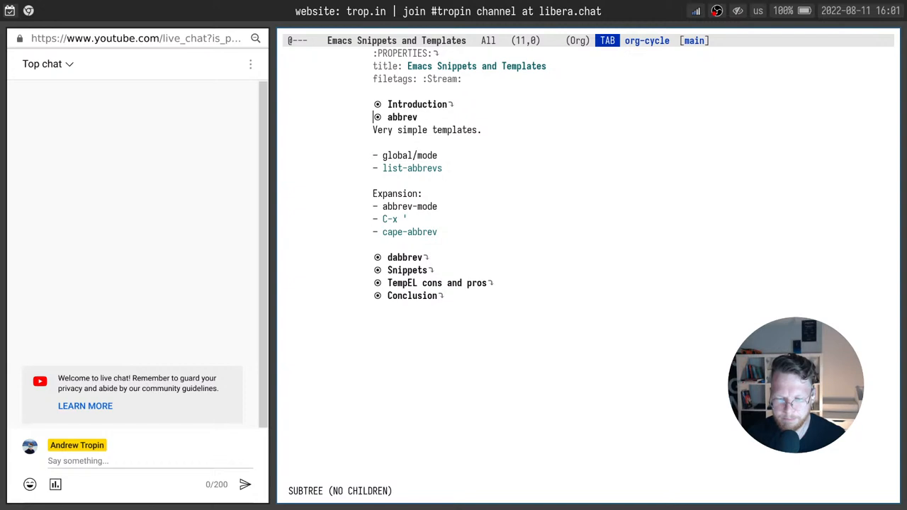
Write 'background' on a new line and define the global abbrev 'bk' for it.
key(Down)
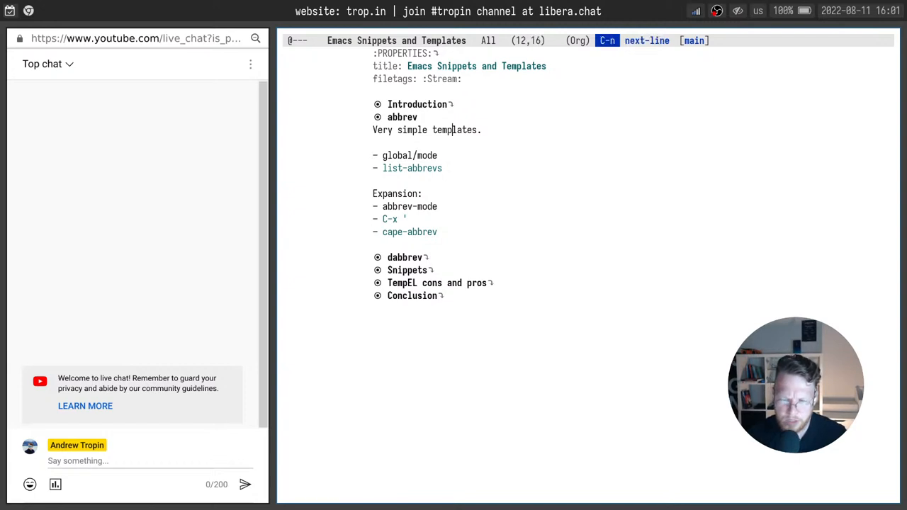
key(Return)
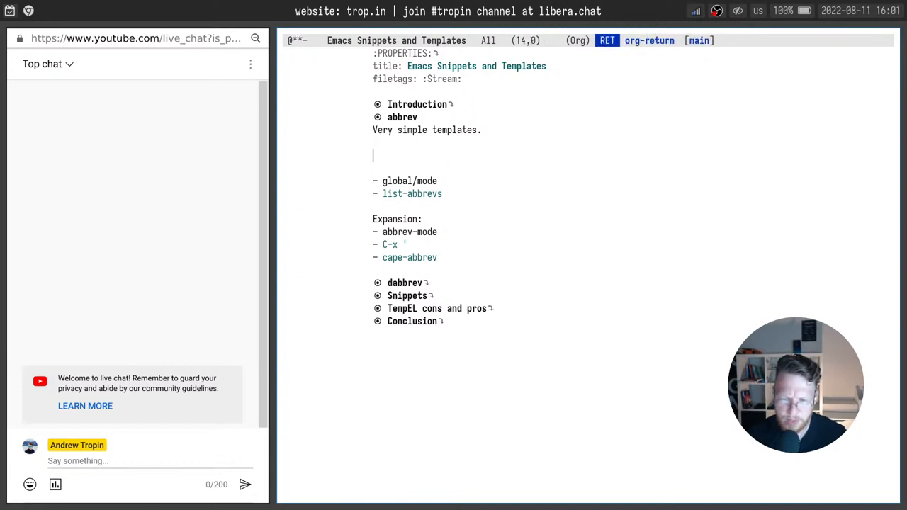
text(background)
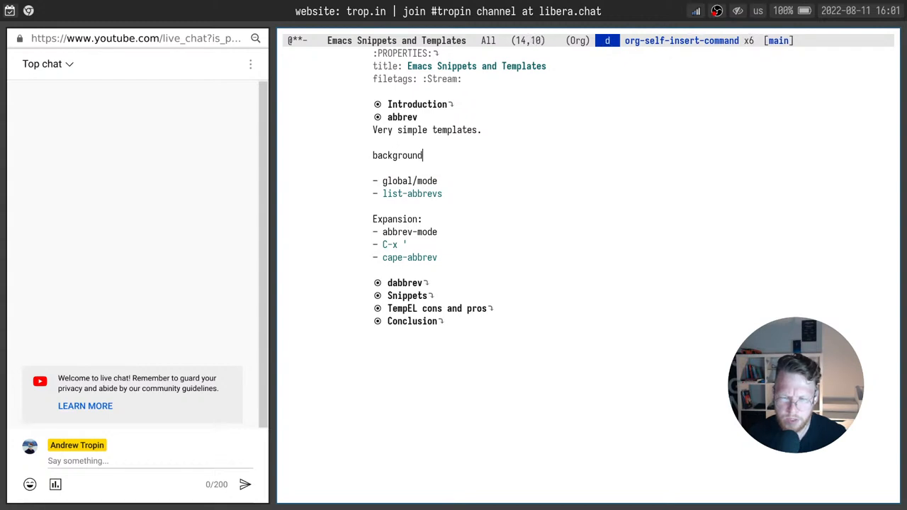
key(BackSpace)
text(add ab)
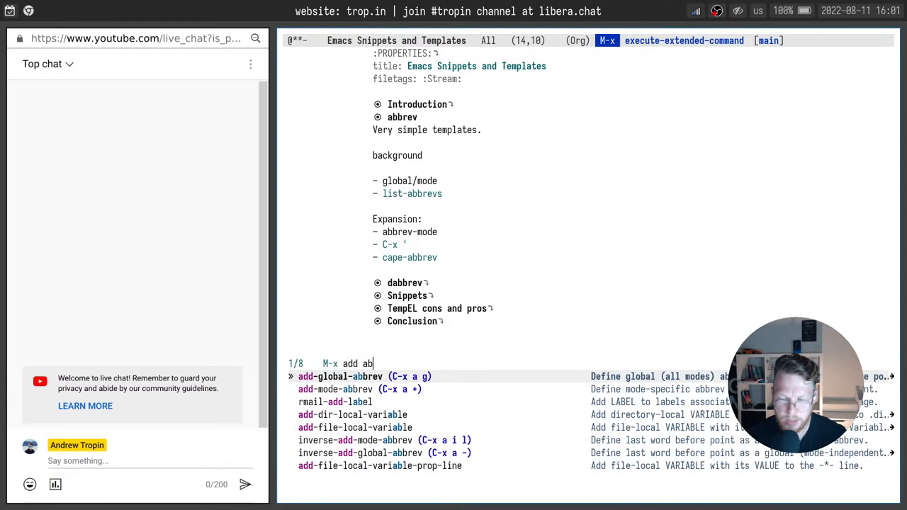
key(Return)
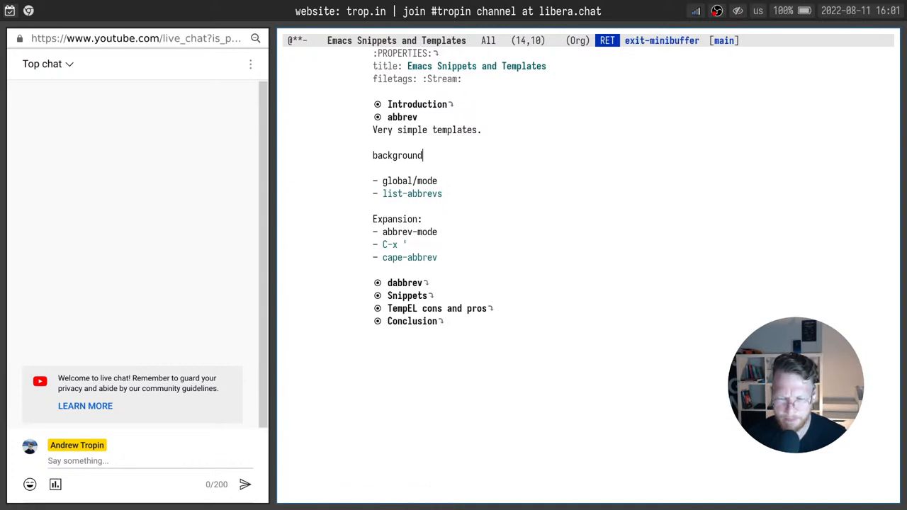
text(bk)
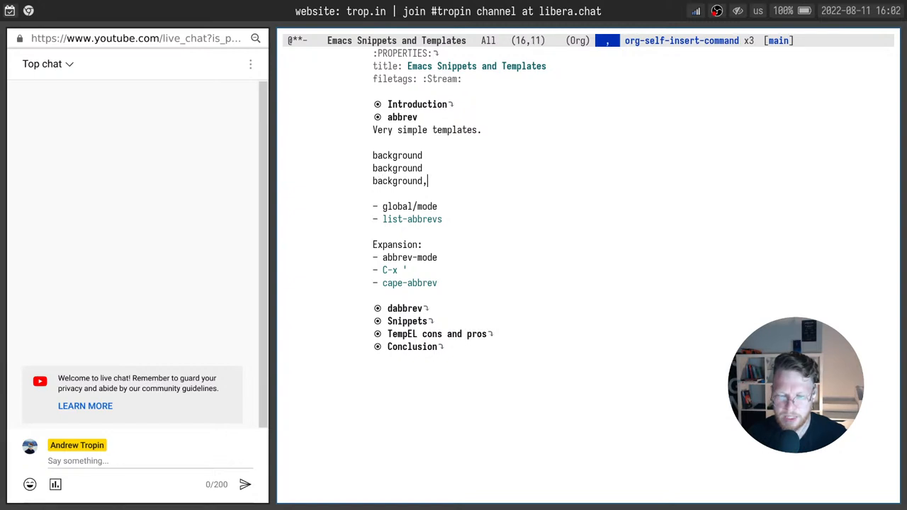
Expand bk into three background lines, then kill the test lines.
key(ctrl+w)
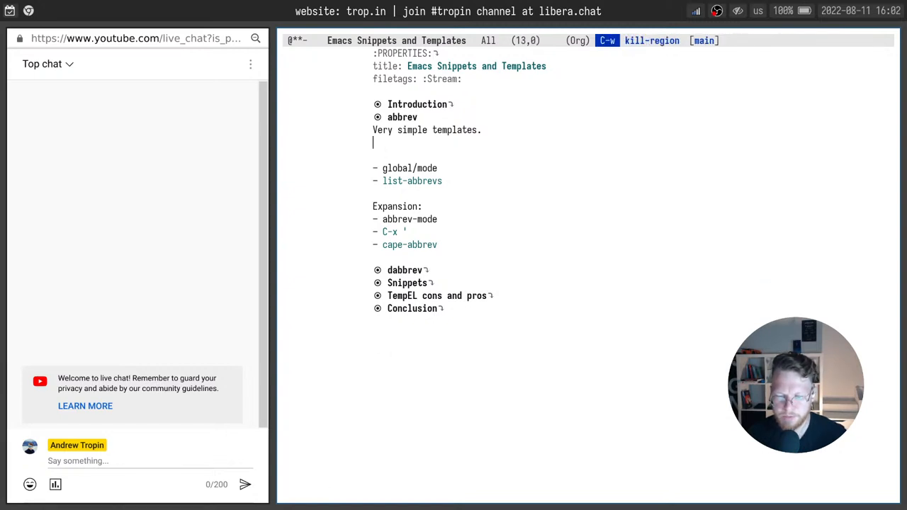
Save the notes and quit the *Abbrevs* window listing bg and bk for background.
key(ctrl+x ctrl+s)
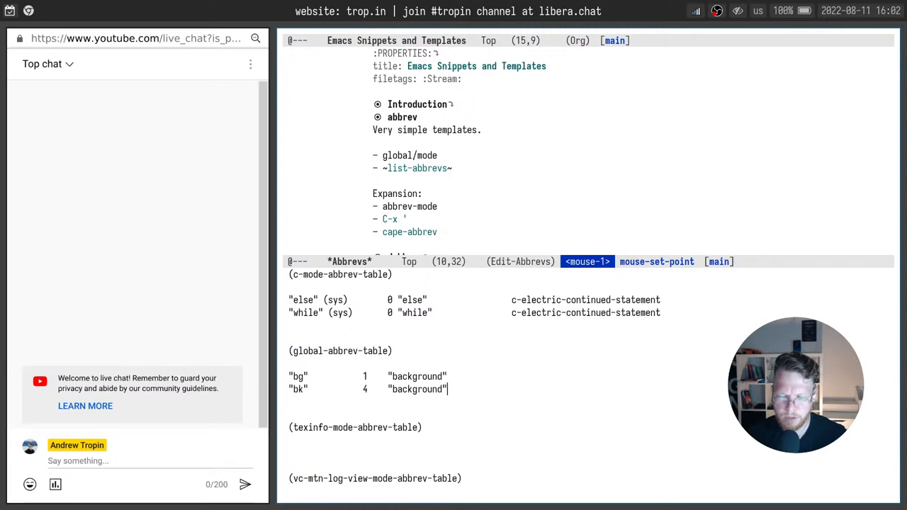
text(q)
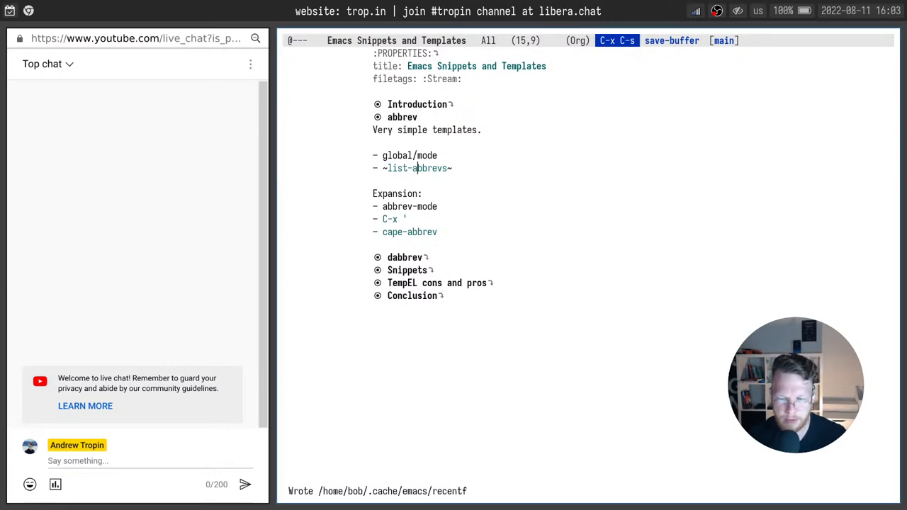
Unfold the dabbrev notes and dynamically expand the prefix 'comp' with M-/.
key(Up)
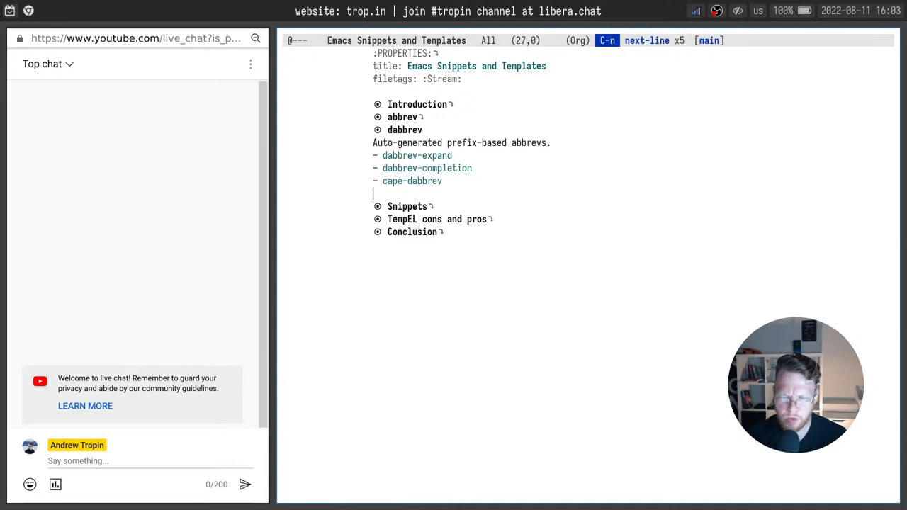
text(comp)
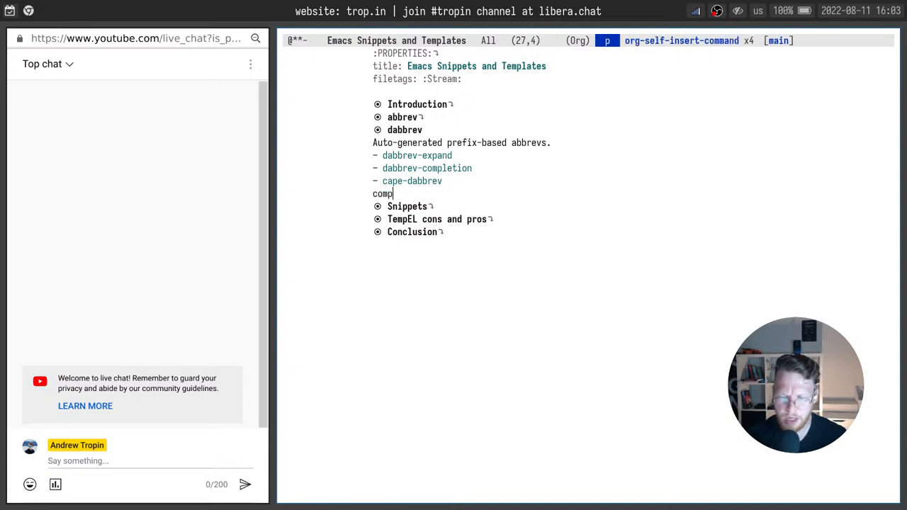
key(M-/)
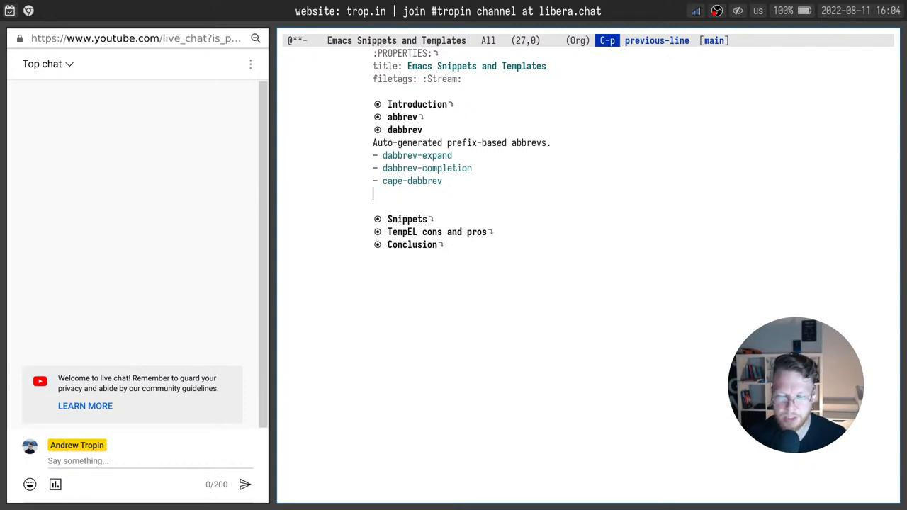
Expand the prefix 's' to 'setups' on a test line, then kill it.
key(Return)
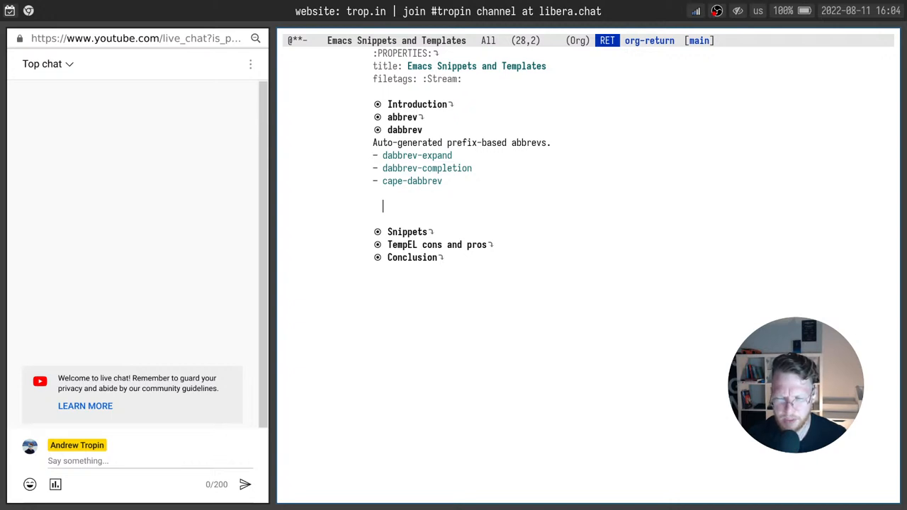
text(s)
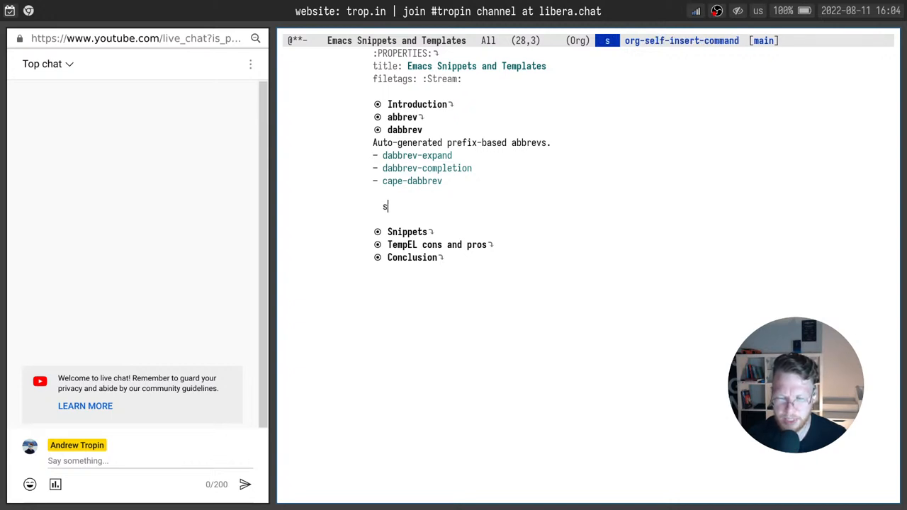
key(M-/)
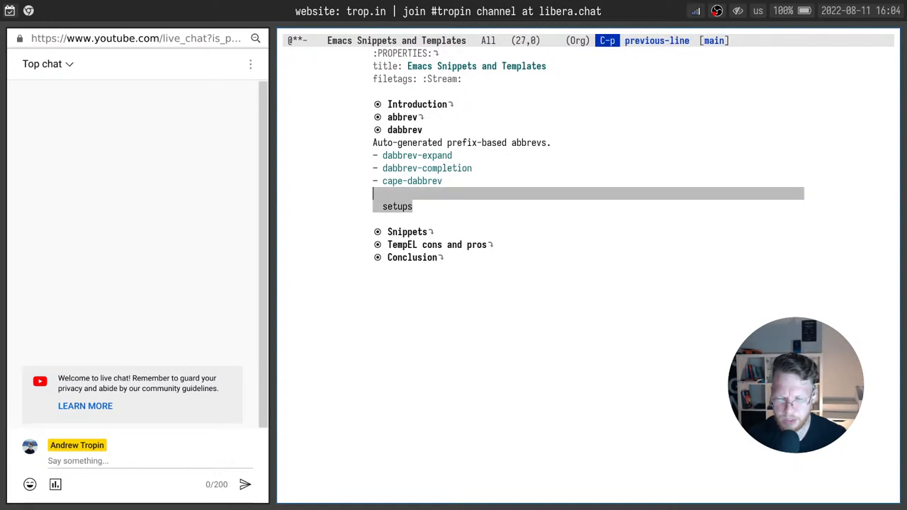
key(ctrl+w)
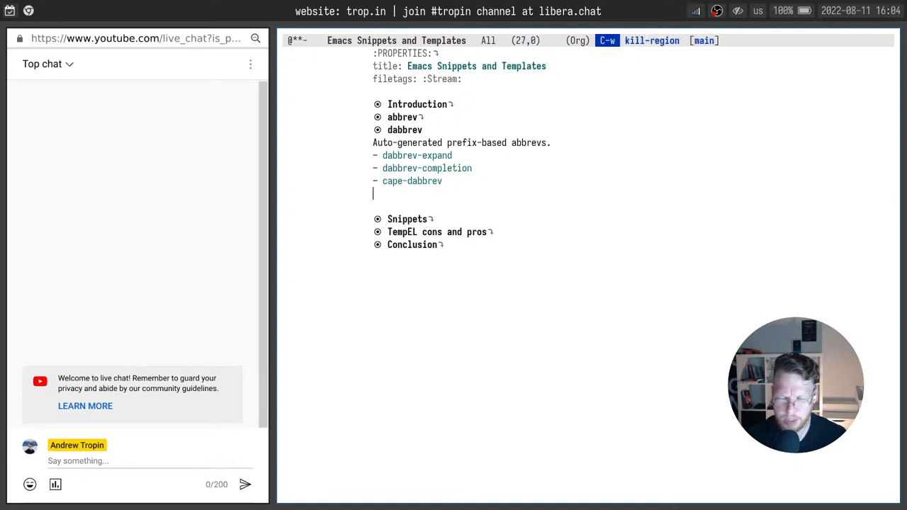
key(Return)
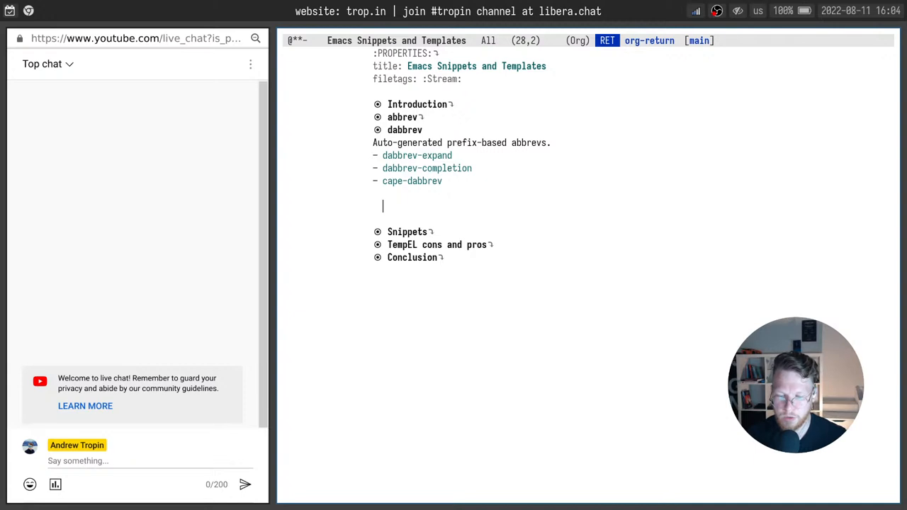
text(s)
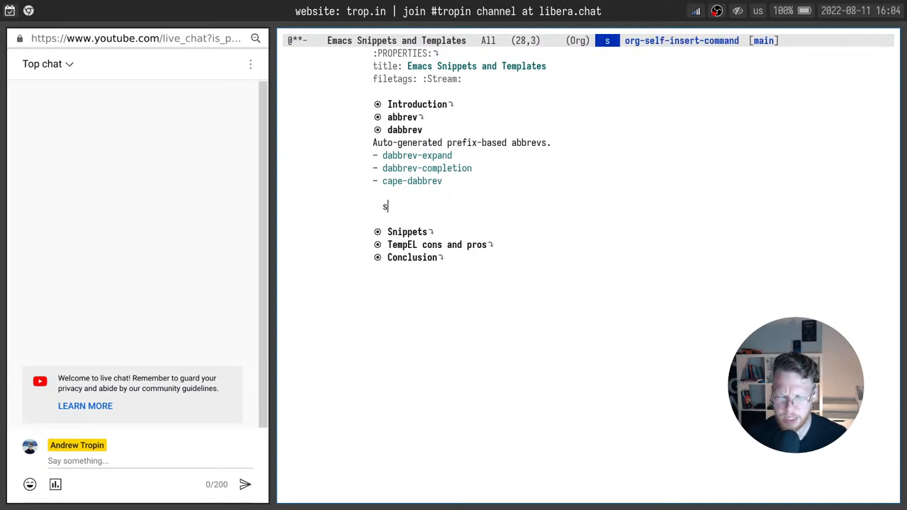
key(C-M-/)
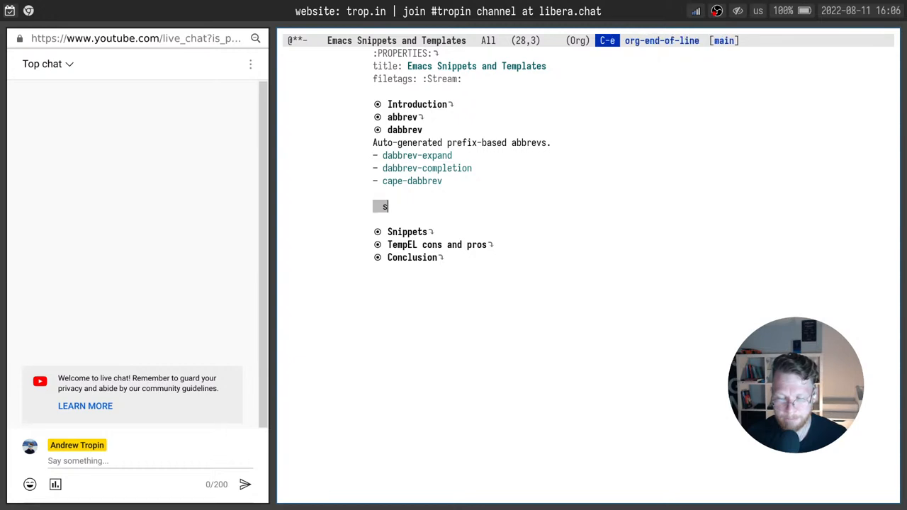
key(C-w)
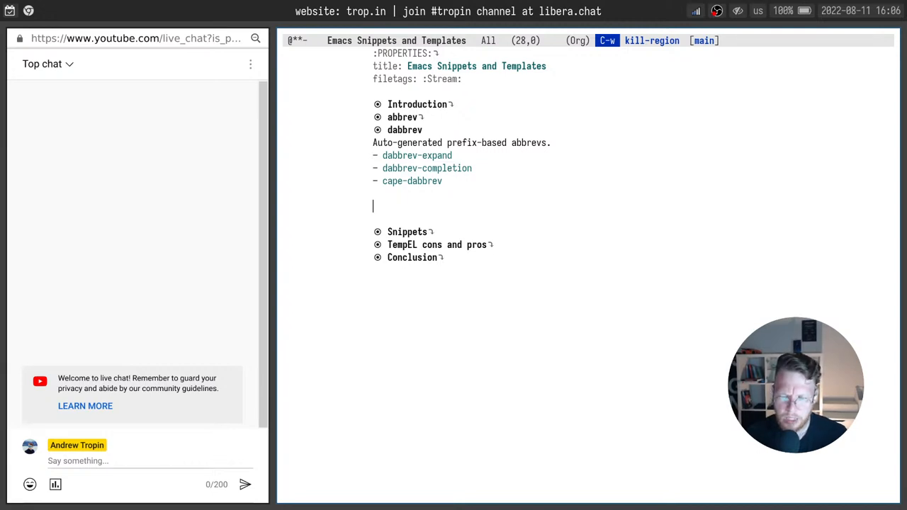
Remove the leftover blank test line under the dabbrev notes.
key(Up)
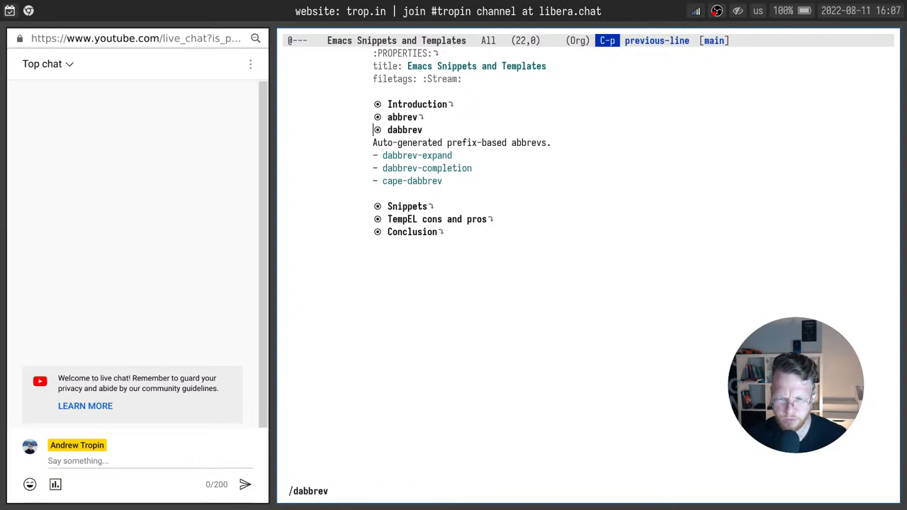
Find the guix-commit-message-add-package yasnippet under etc/snippets in the guix checkout.
key(Tab)
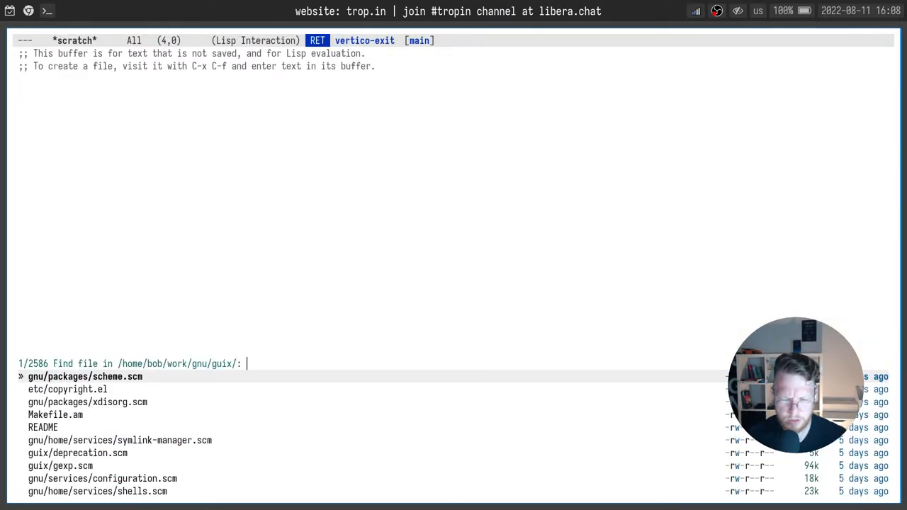
text(etc snip)
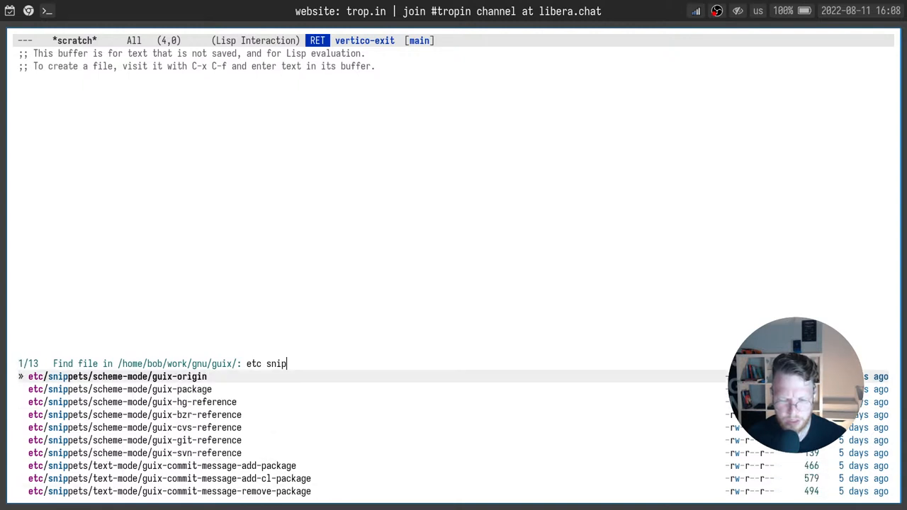
key(down)
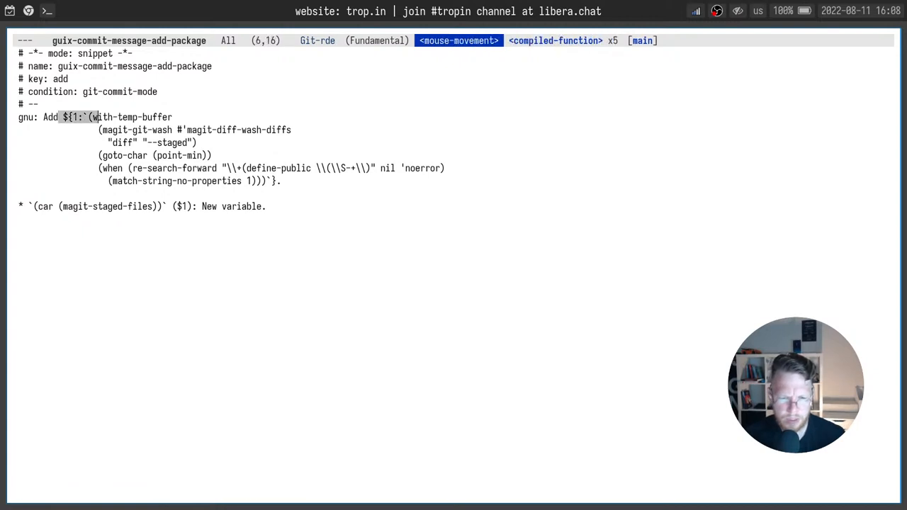
Highlight and step through the embedded with-temp-buffer lisp in the snippet's Add line.
drag(92, 116, 281, 182)
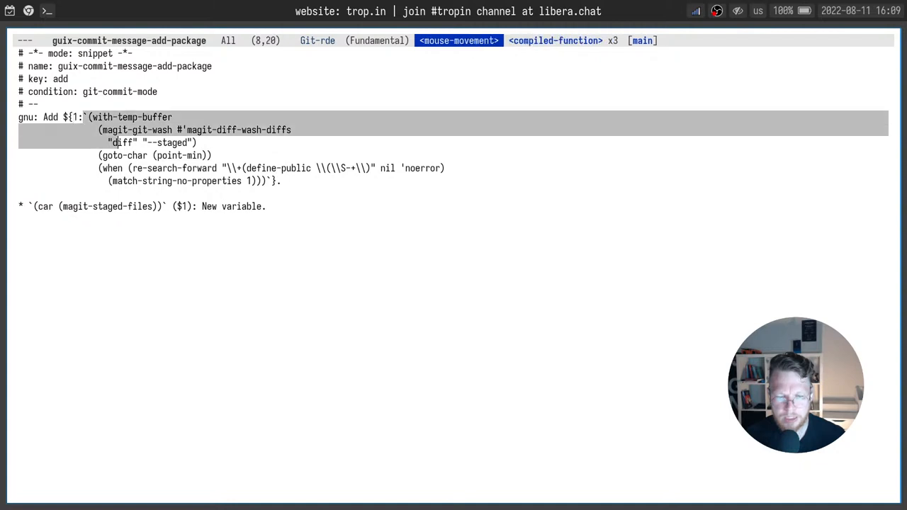
drag(114, 142, 270, 181)
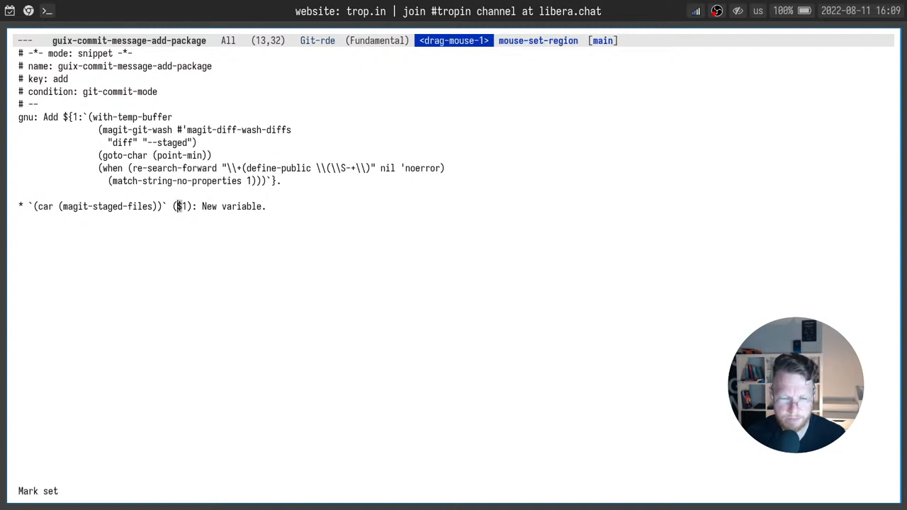
click(157, 182)
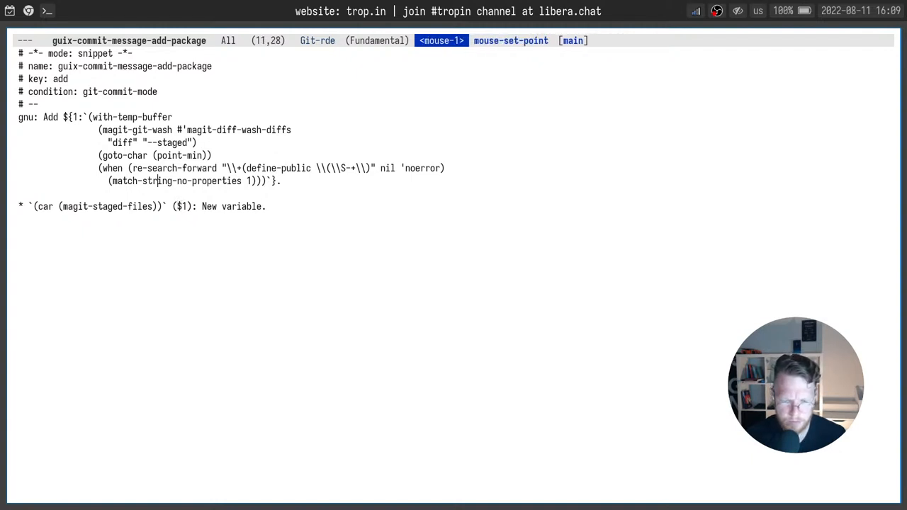
key(C-p)
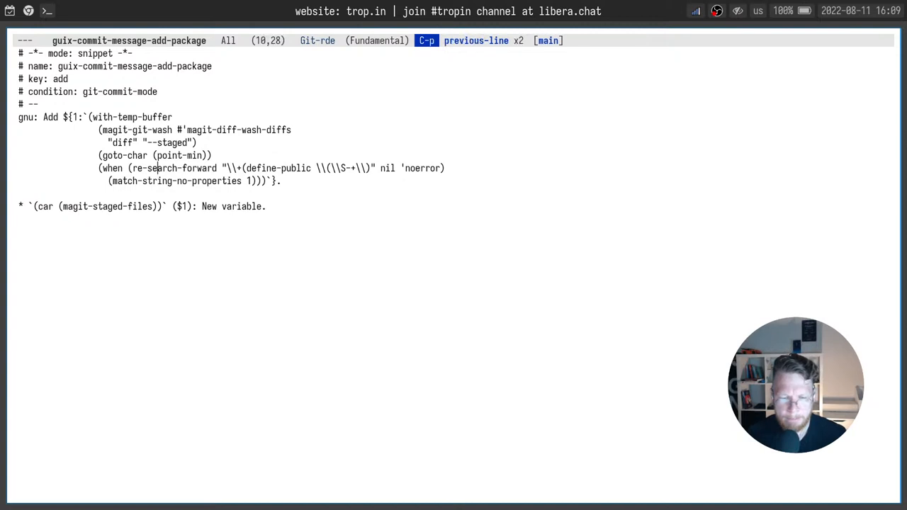
key(Down)
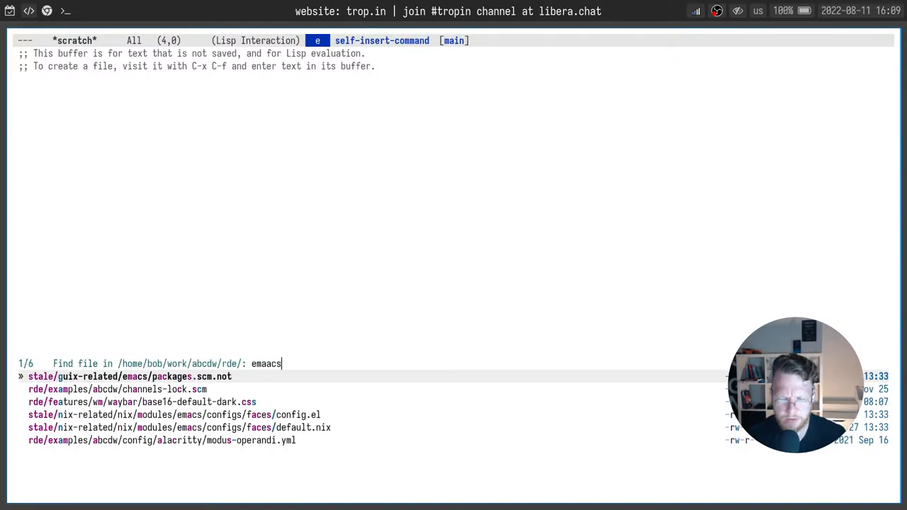
Find emacs-xyz.scm in the rde directory and scroll to the emacs-org-templates simple-service.
key(BackSpace)
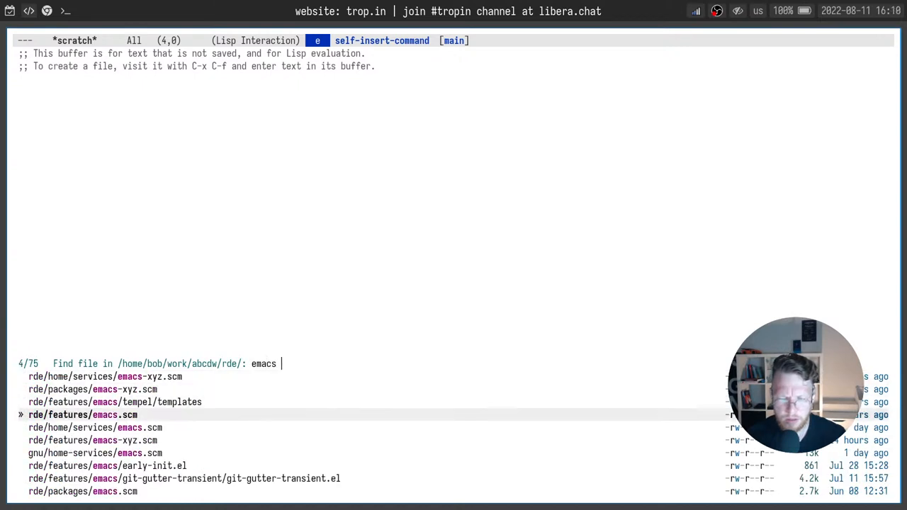
text(xyz)
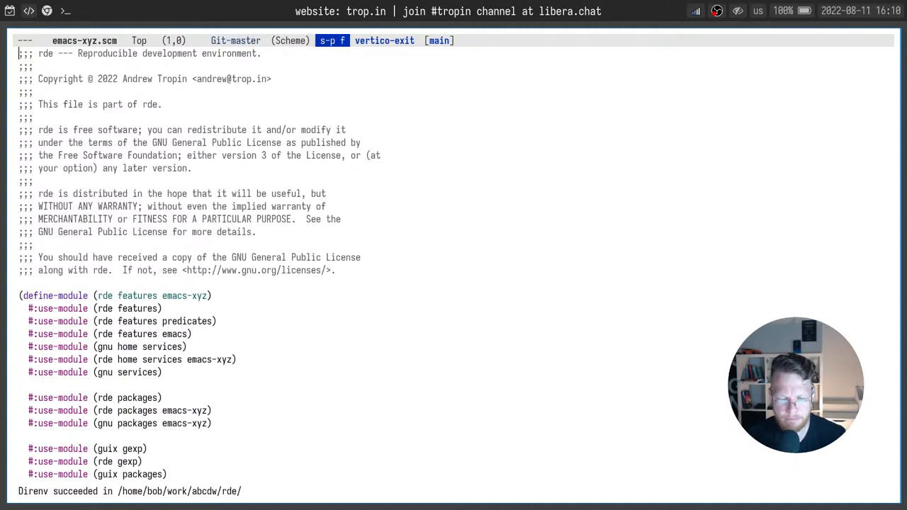
scroll(down, 3)
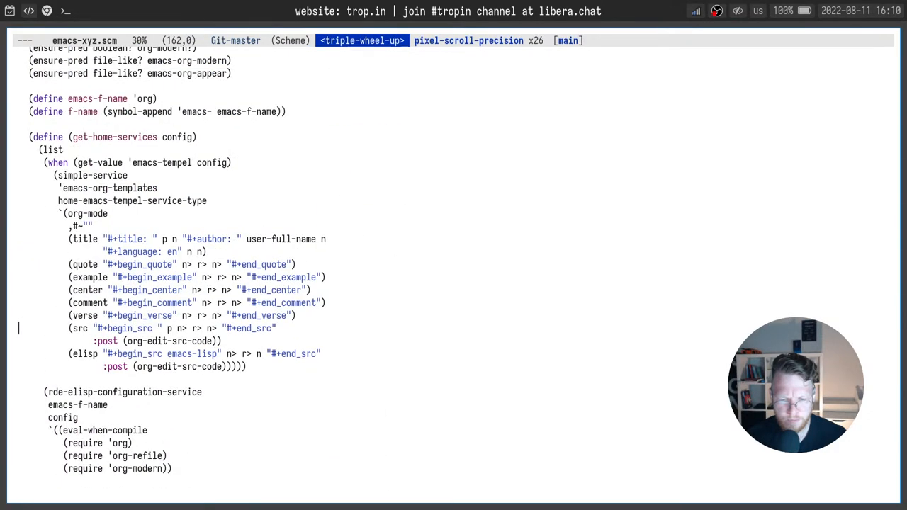
drag(68, 213, 247, 367)
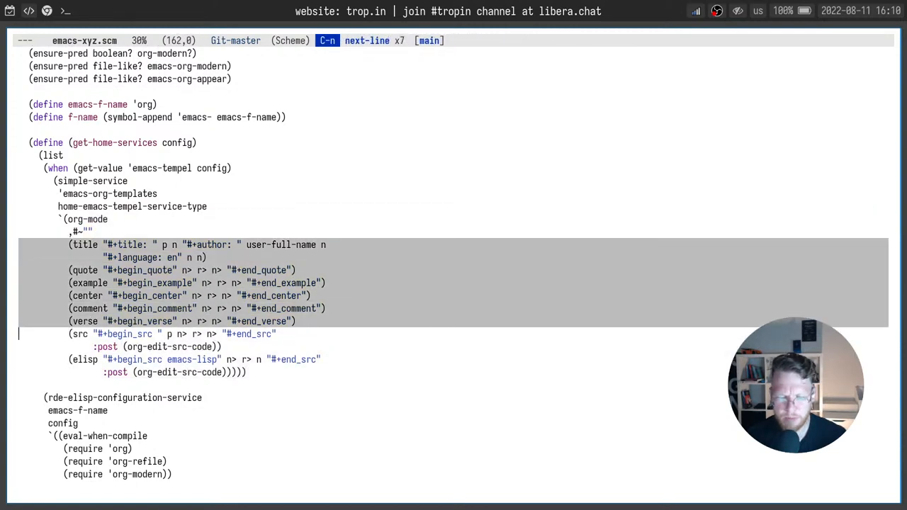
Highlight the title template and step through its placeholders up to user-full-name.
key(up)
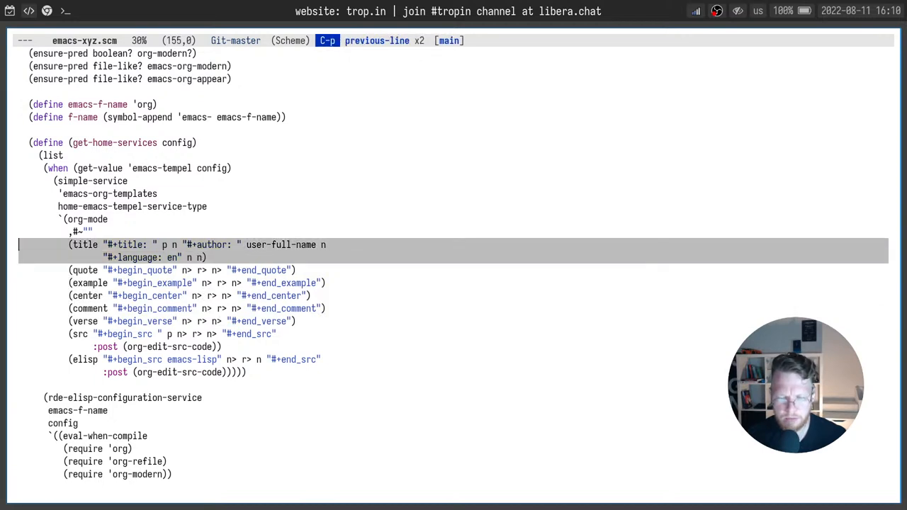
key(down)
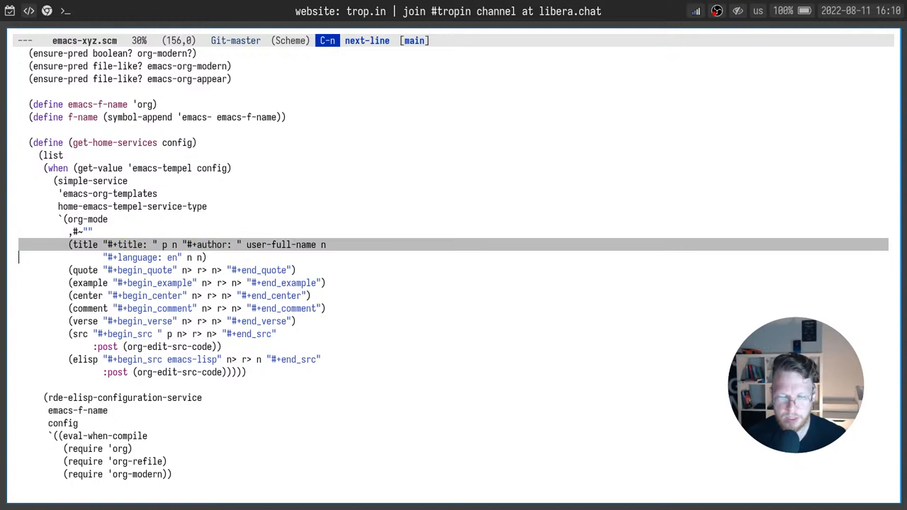
key(ctrl+g)
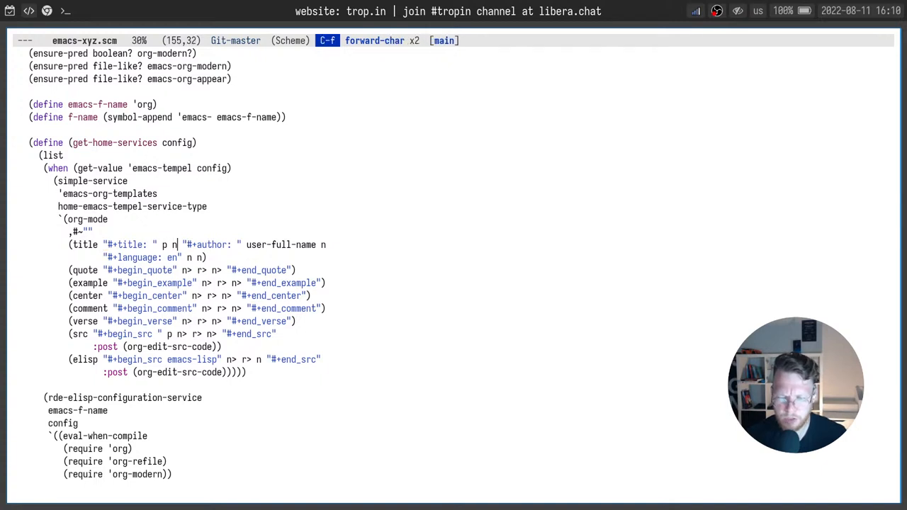
key(M-f)
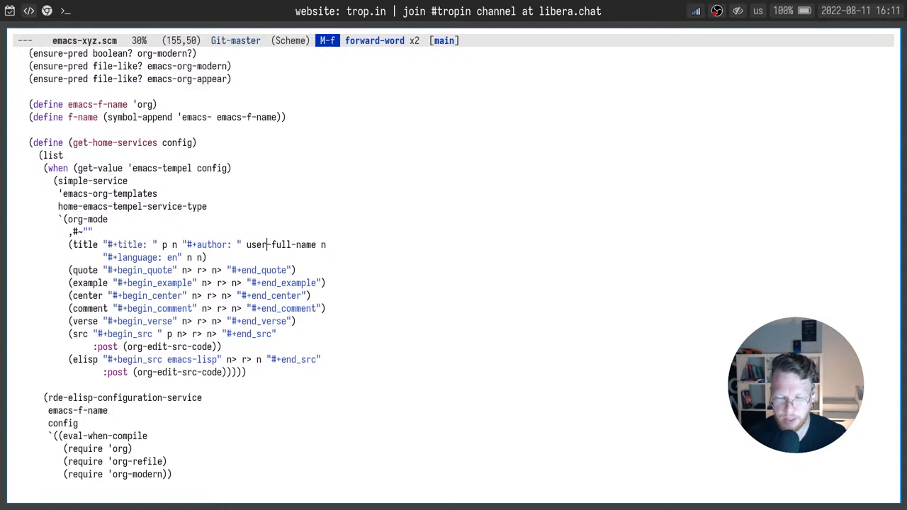
key(C-h v)
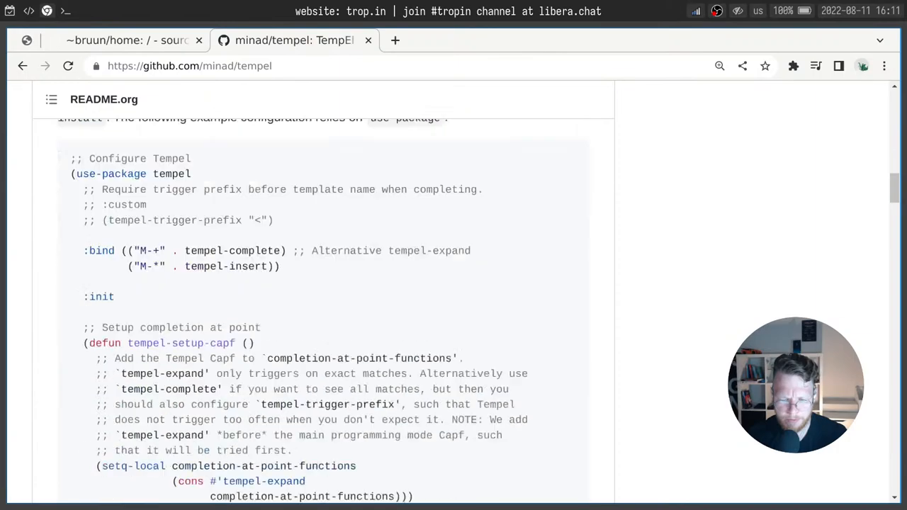
Scroll the TempEL README down to its template syntax element list.
scroll(down, 3)
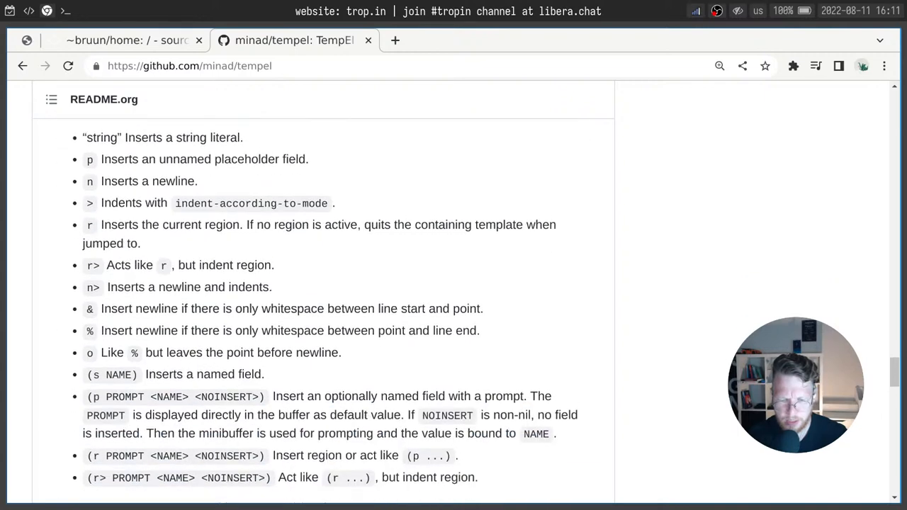
scroll(down, 3)
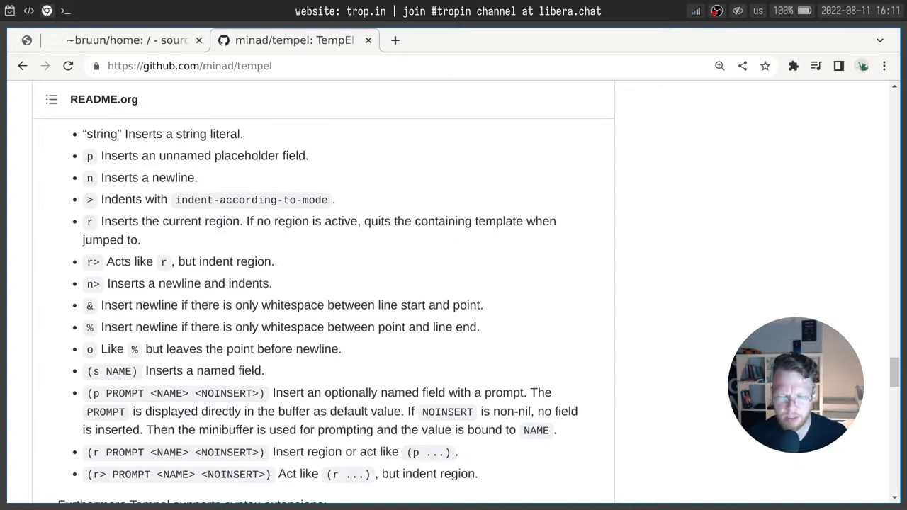
scroll(down, 3)
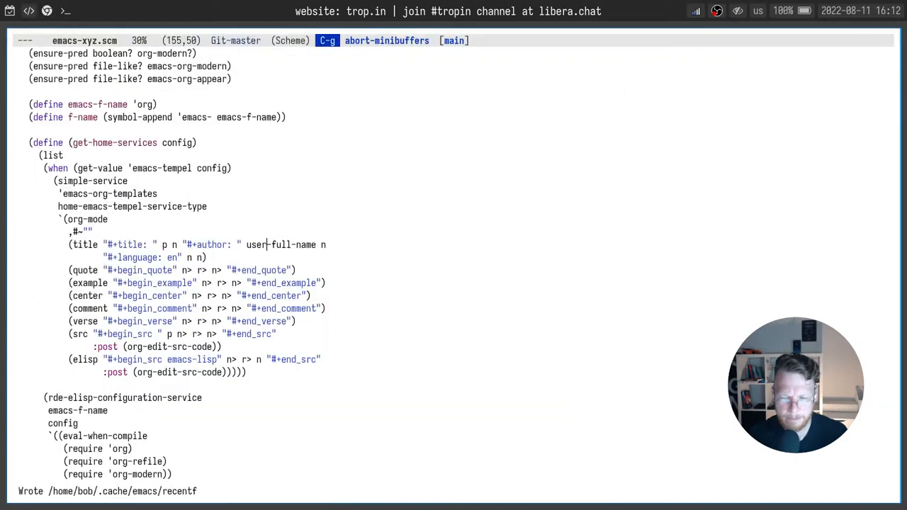
Split the window and switch to an org test buffer at its top line.
key(C-x 3)
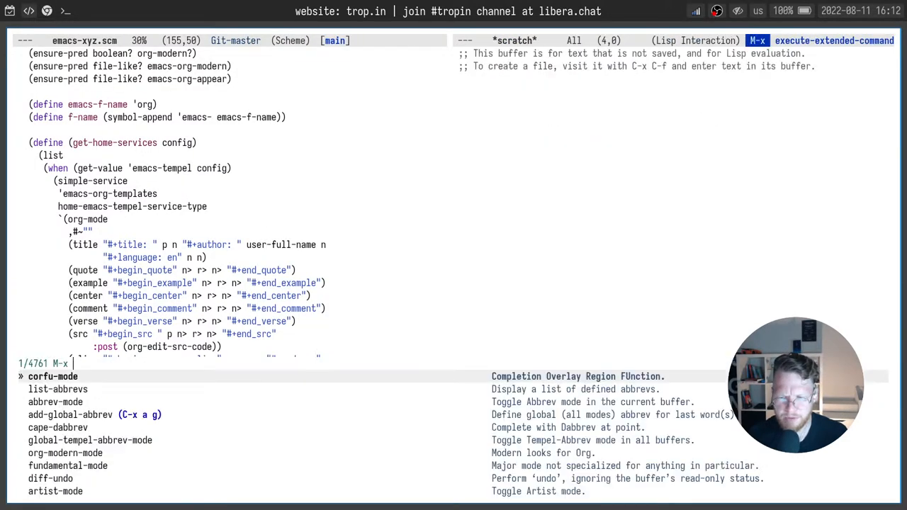
text(org)
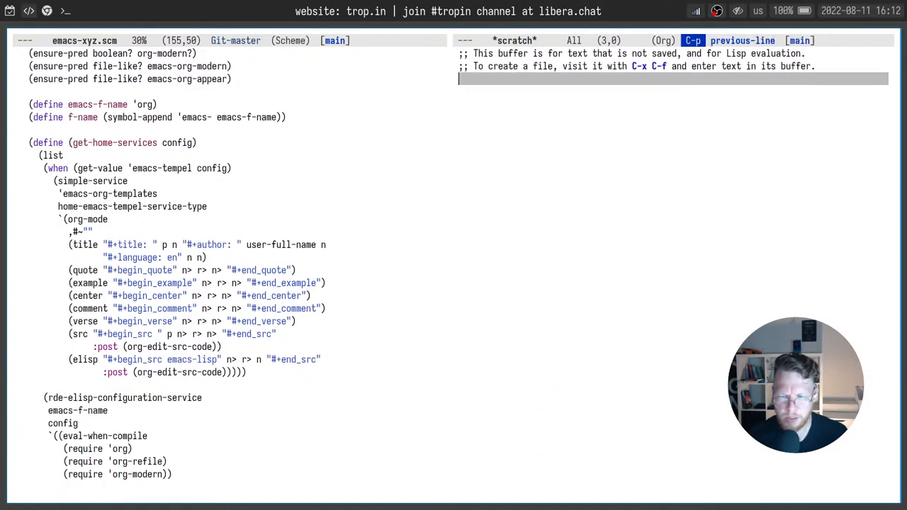
key(Return)
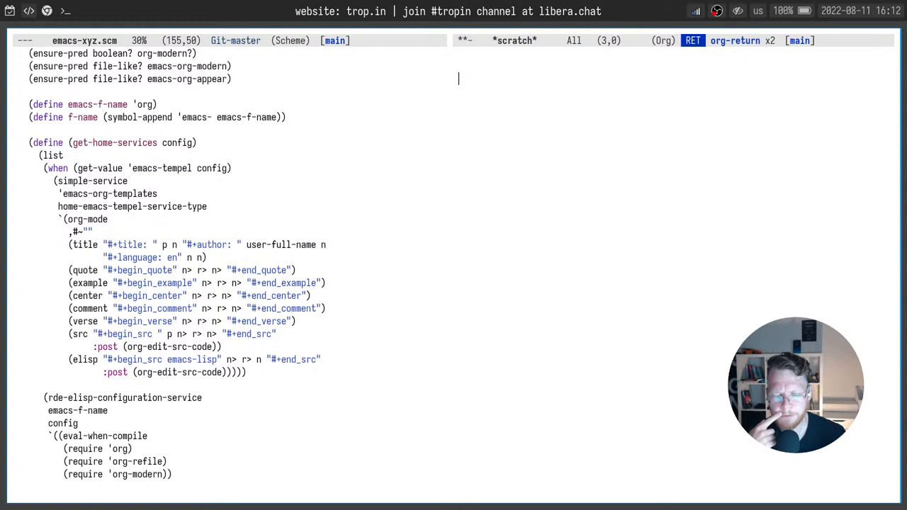
Expand the 'title' template and fill it with 'Testing templates', inspecting the author lines.
text(t)
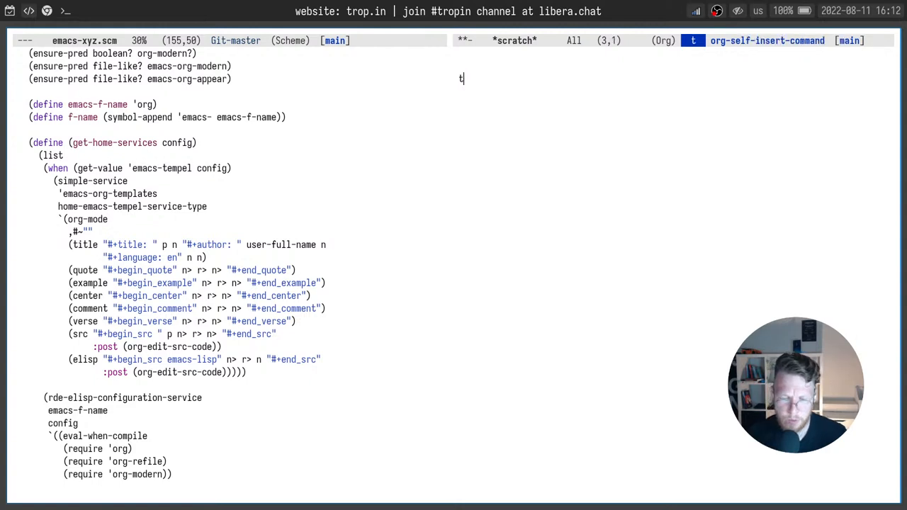
text(itle:)
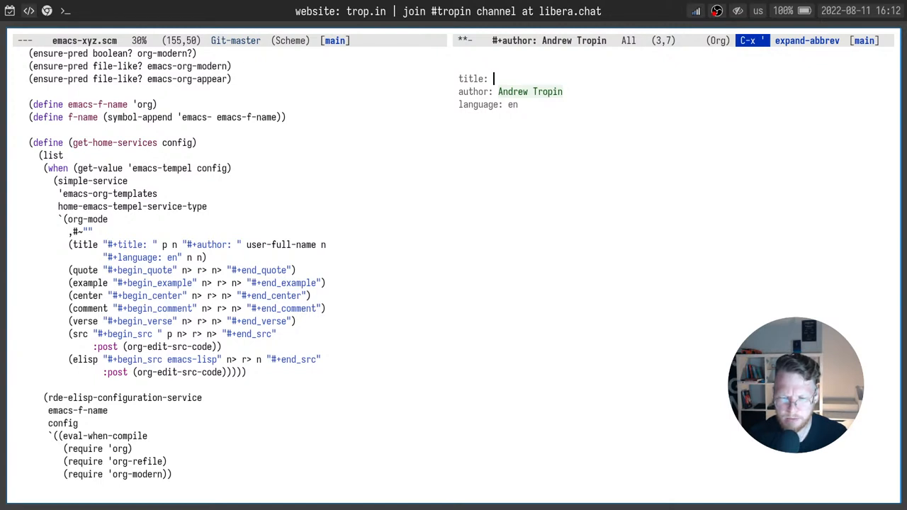
text(Testing templates)
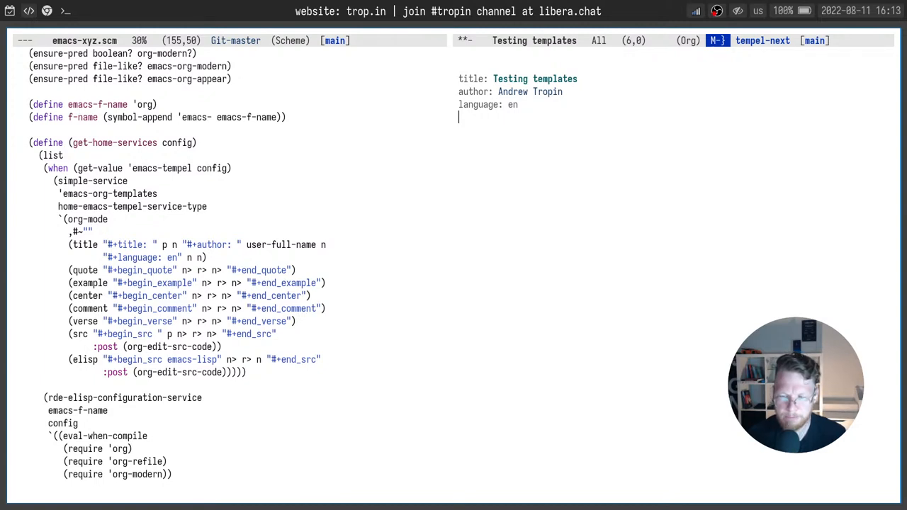
key(down)
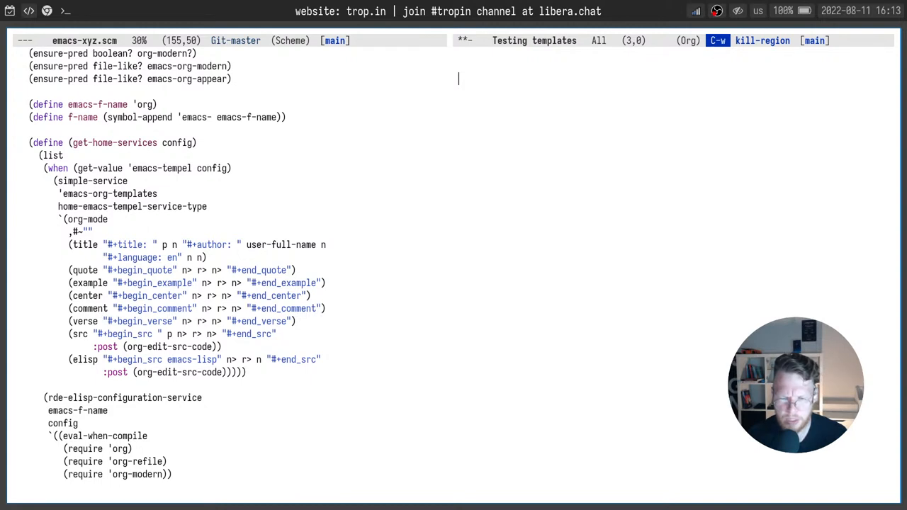
Expand 'quote' into a #+begin_quote/#+end_quote block in the test note.
text(quote)
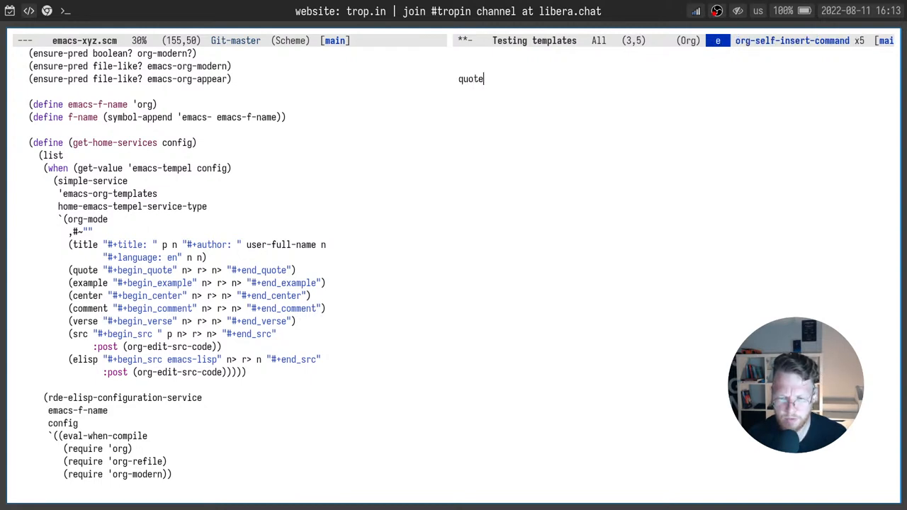
key(Backspace)
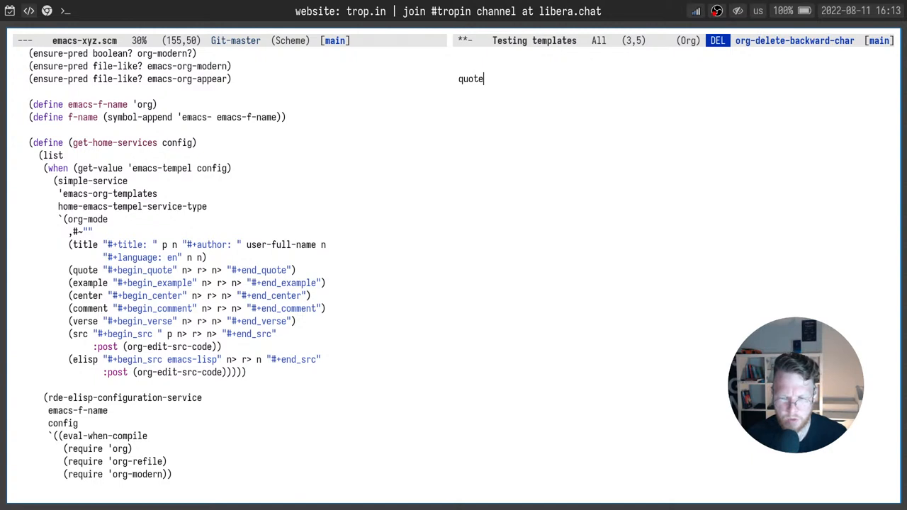
key(Tab)
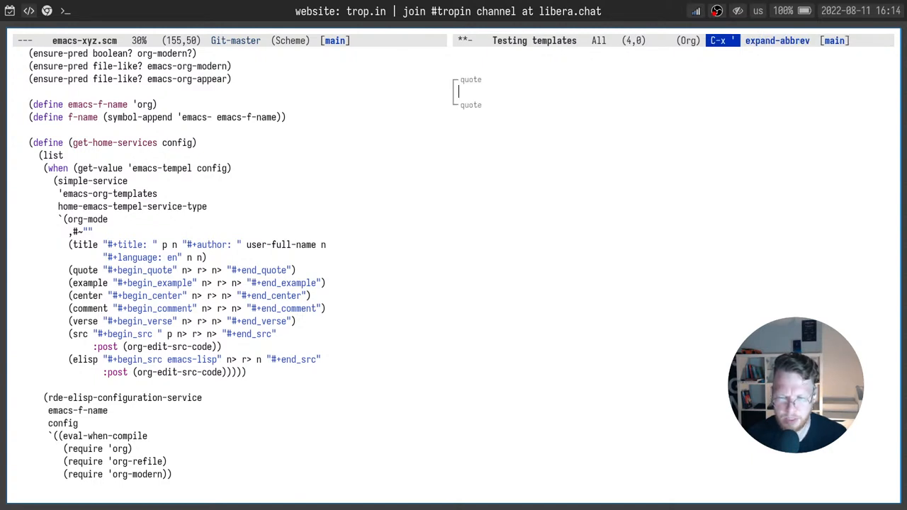
text(org)
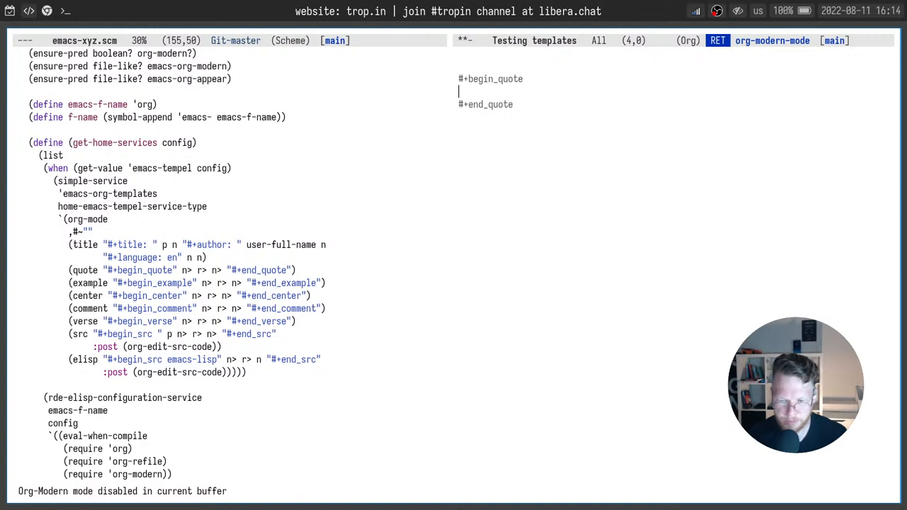
Scribble filler text inside the quote block and kill the region to empty the note.
text(tsetingaoseuthsoaneu)
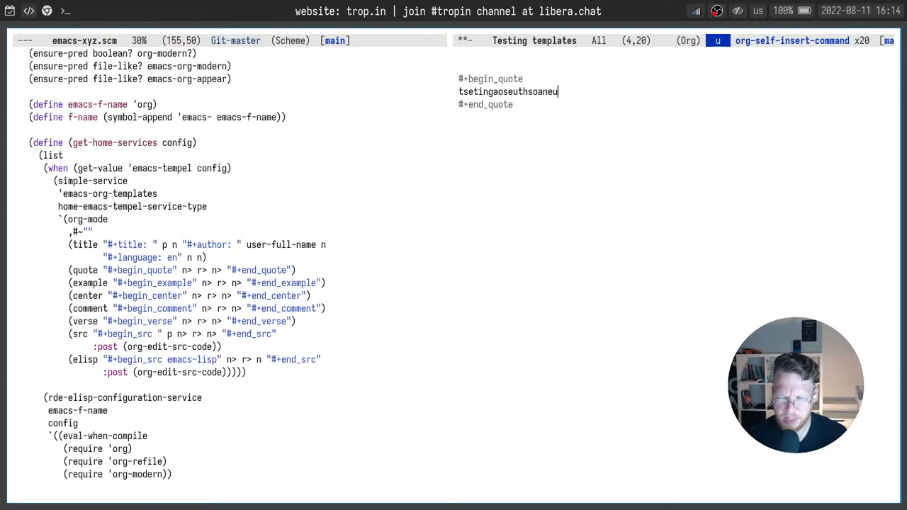
key(ctrl+w)
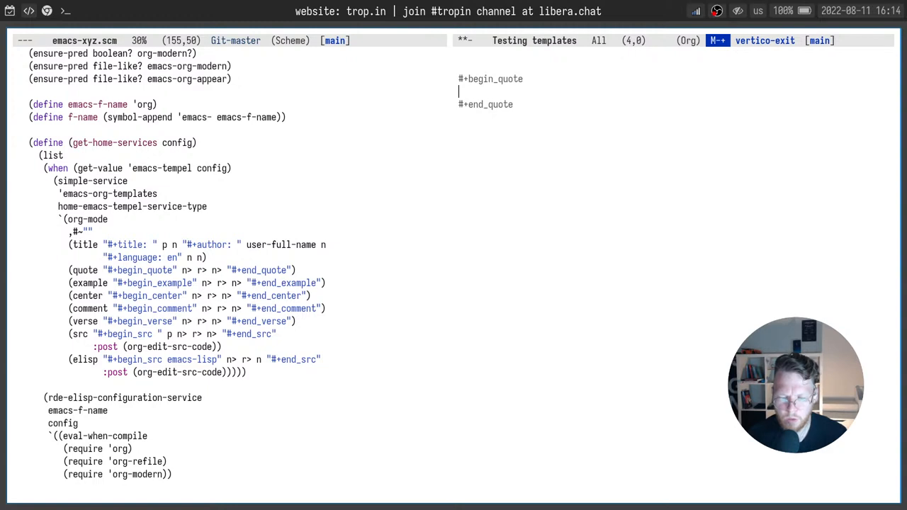
text(htsaoeuht)
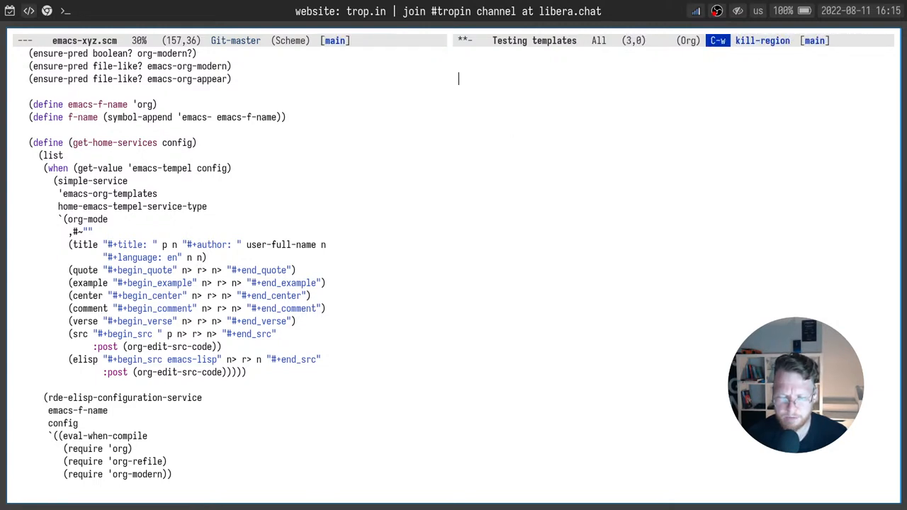
Write (define (some-function a b) (+ a b)) and wrap it in a src block with language scheme.
text((define)
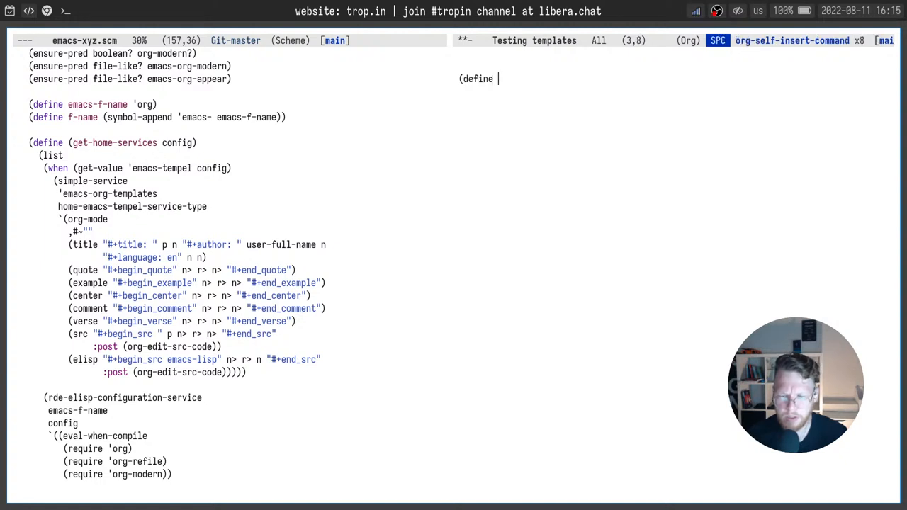
text((some-)
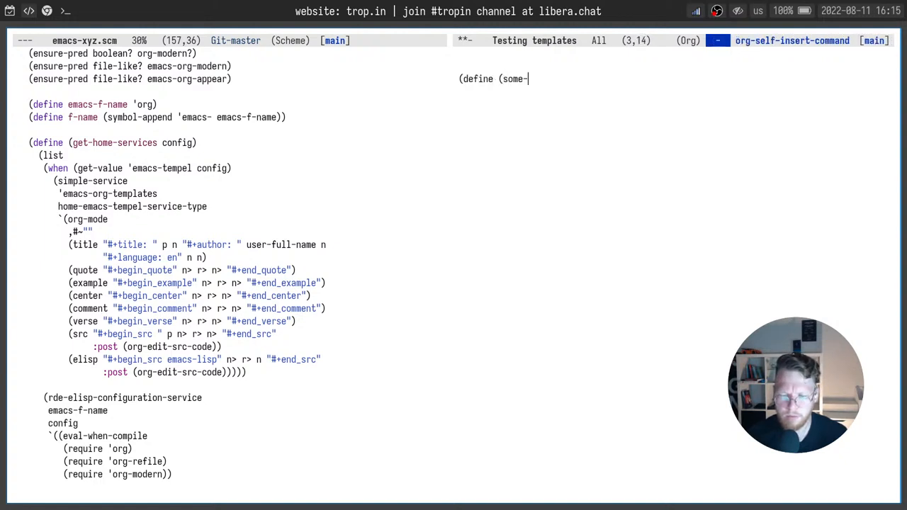
text(function a b)
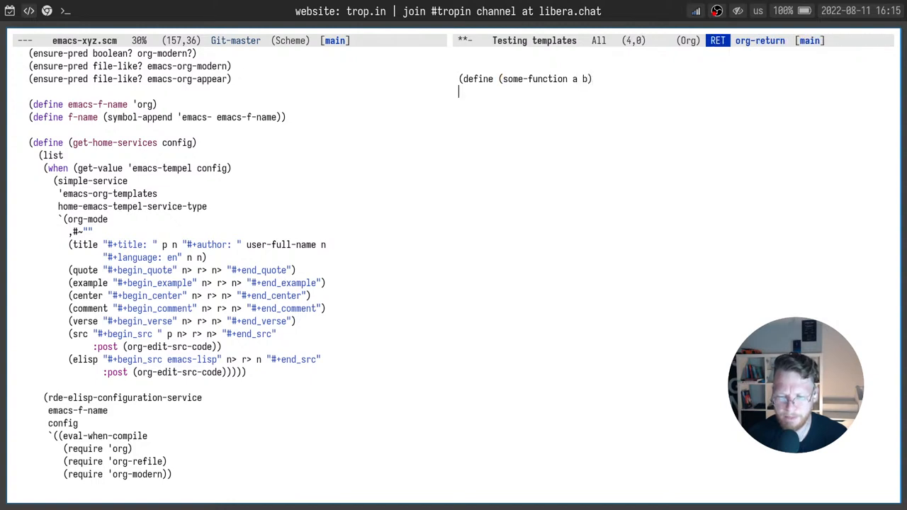
text((+ a b)
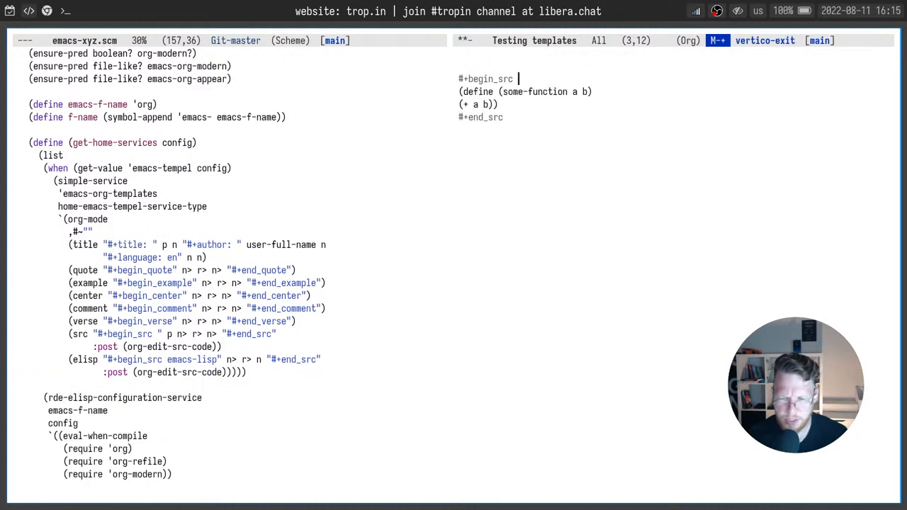
text(scheme)
text("Add some )
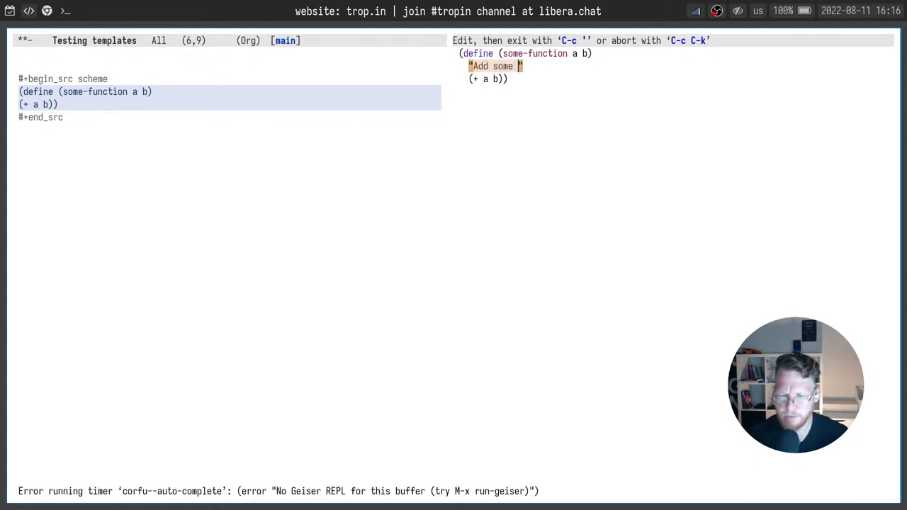
Finish the "Add some docstring" line, save and return to the note's src template line.
text(docstring)
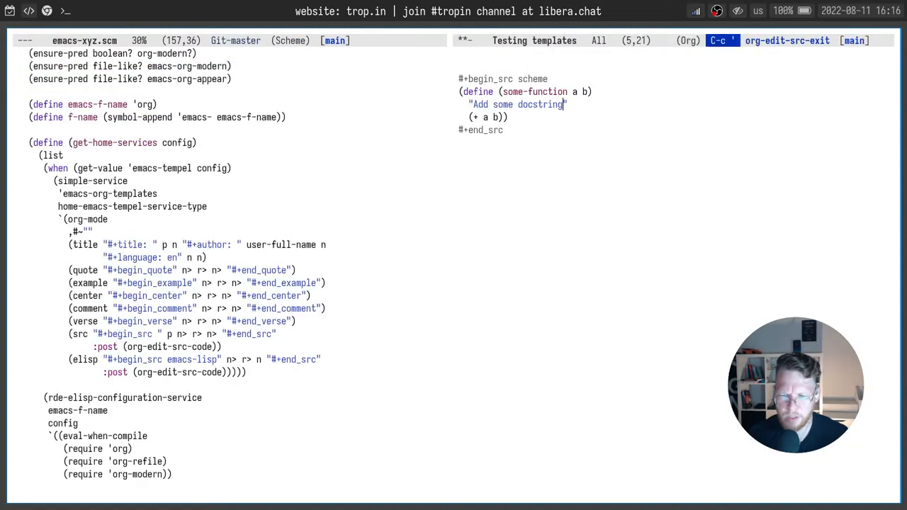
key(ctrl+x ctrl+s)
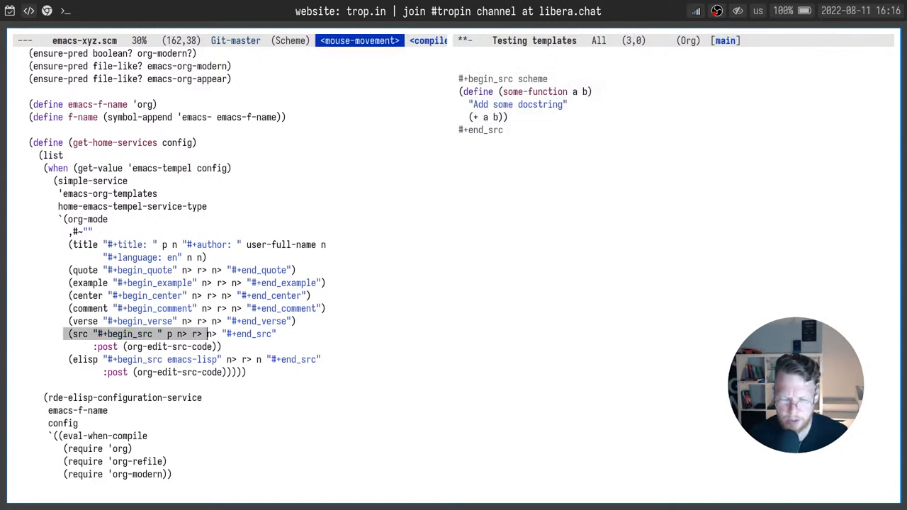
click(119, 334)
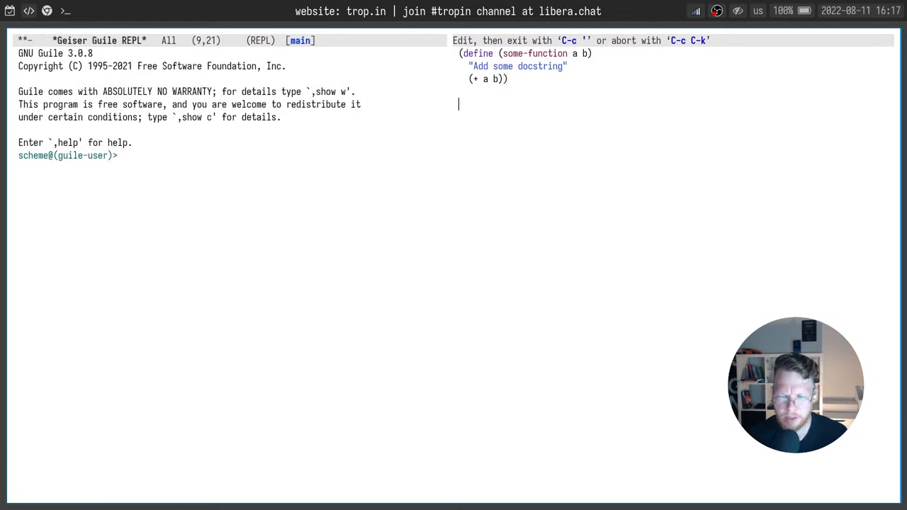
Add a (some-function 1 2) call after the definition in the scheme block.
text((some-function 1 2)
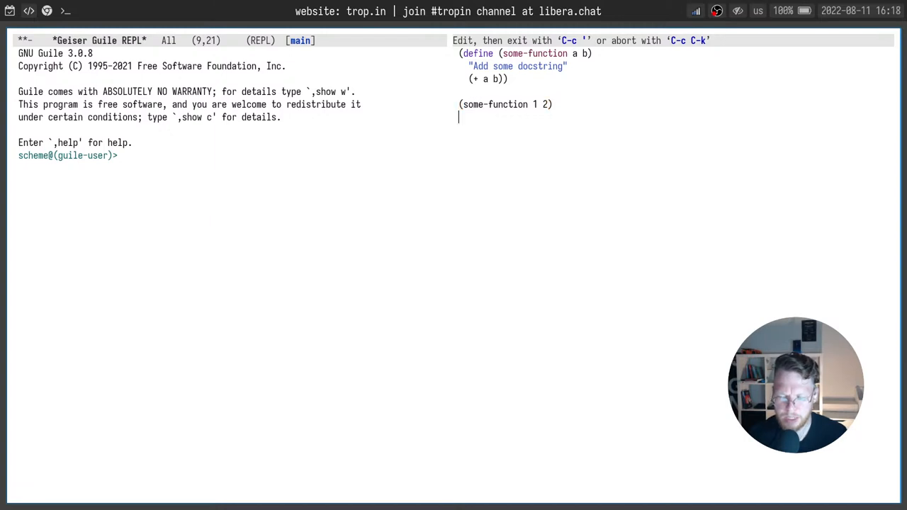
text((som)
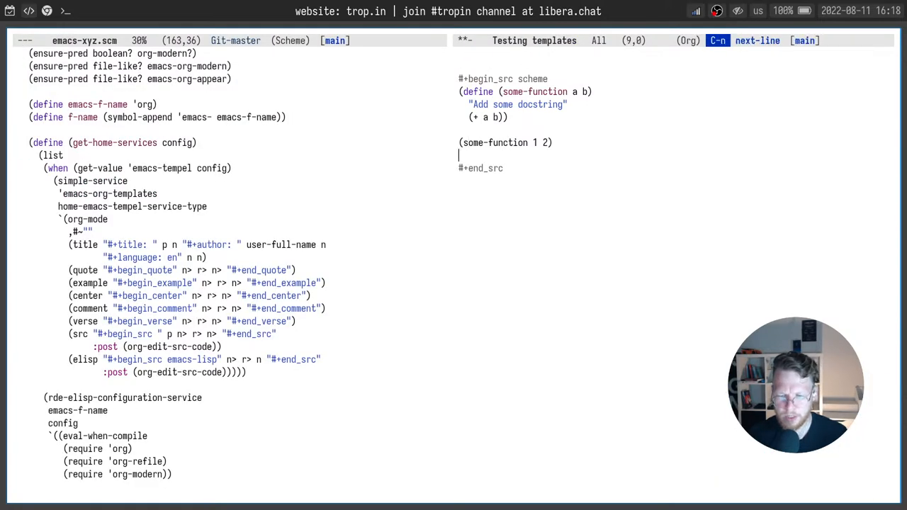
key(ctrl+g)
text(~/.config/emacs/templates)
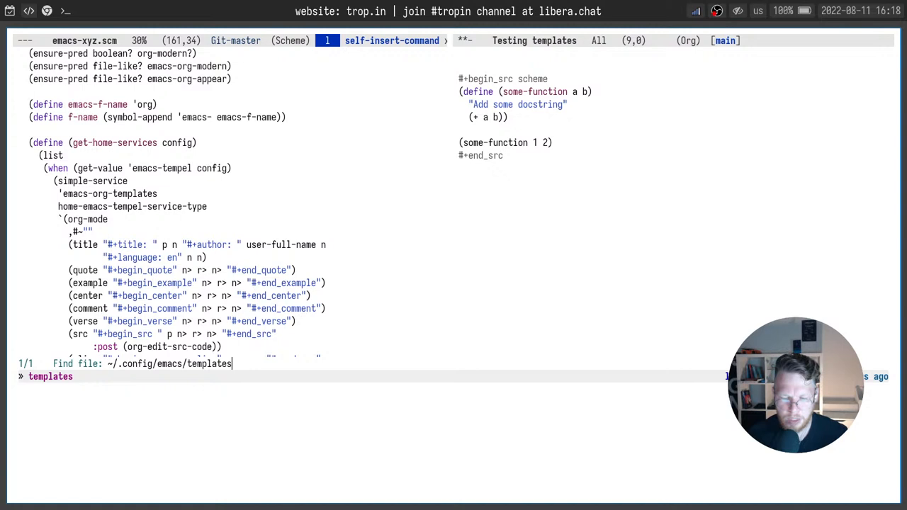
key(Return)
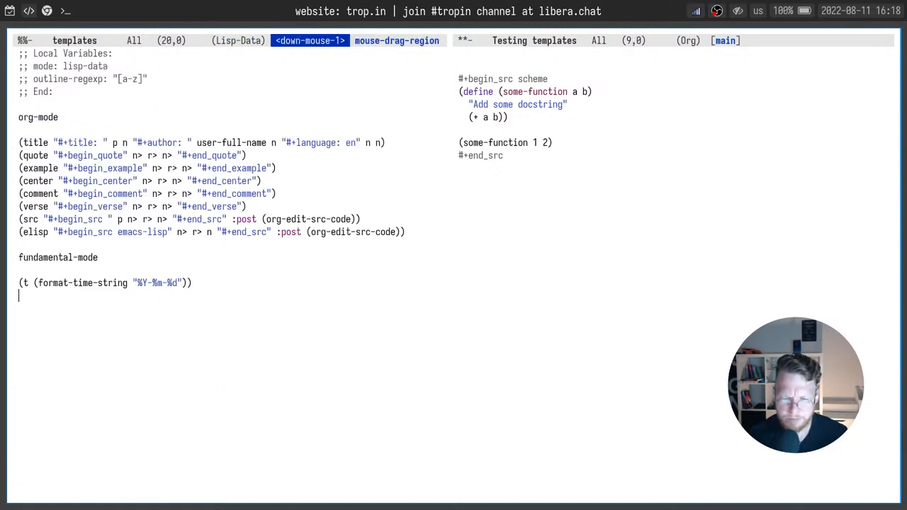
drag(20, 130, 20, 284)
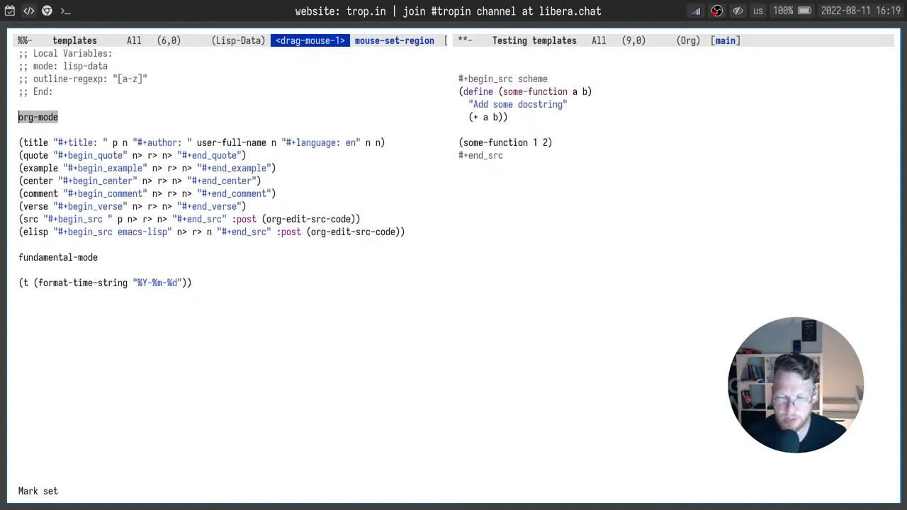
Put the test buffer in fundamental mode and make the templates file editable.
text(fund)
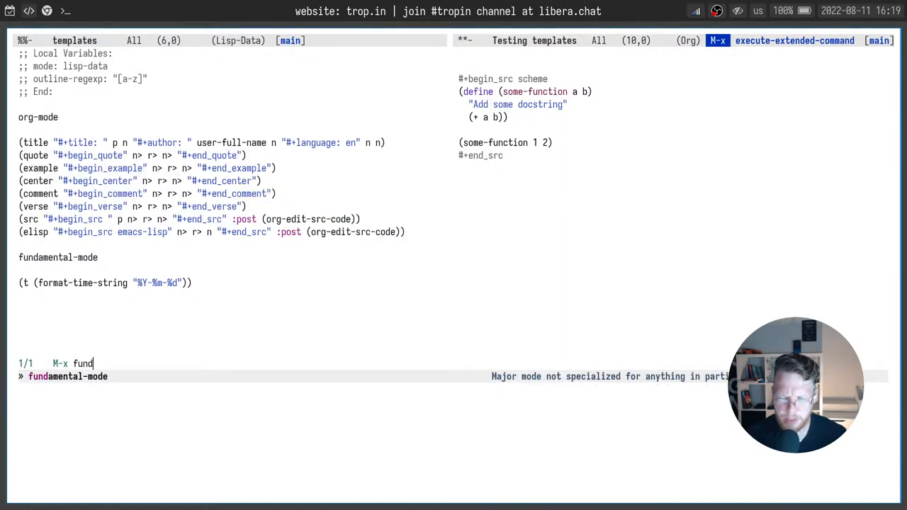
key(Return)
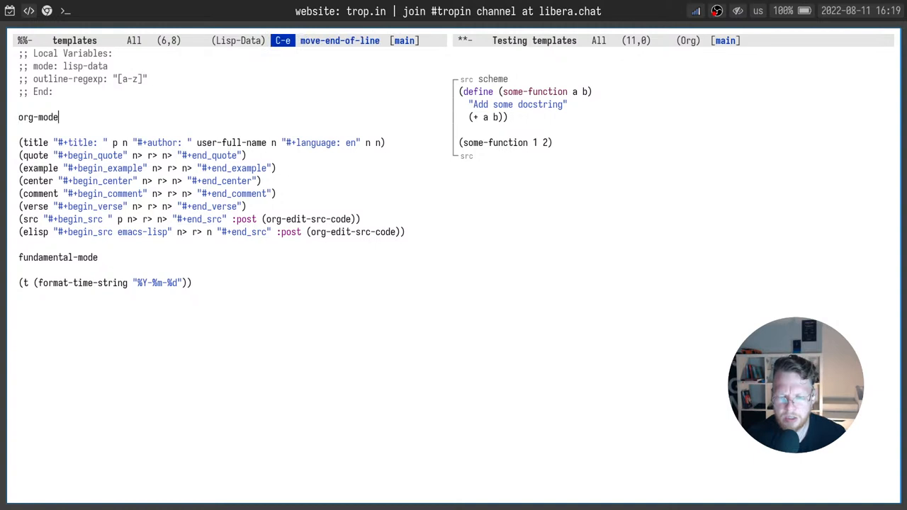
key(C-x C-q)
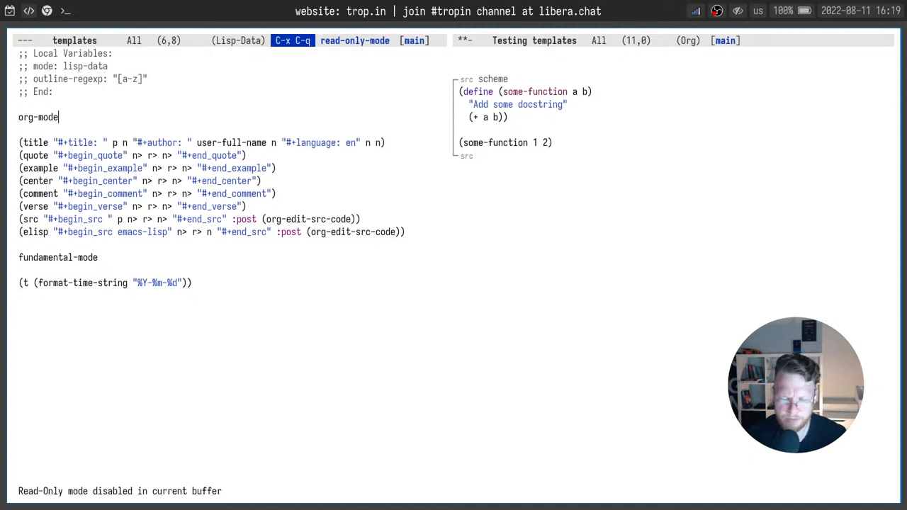
Try a :when keyword, remove it, and type a trial section under the date template.
text(:when)
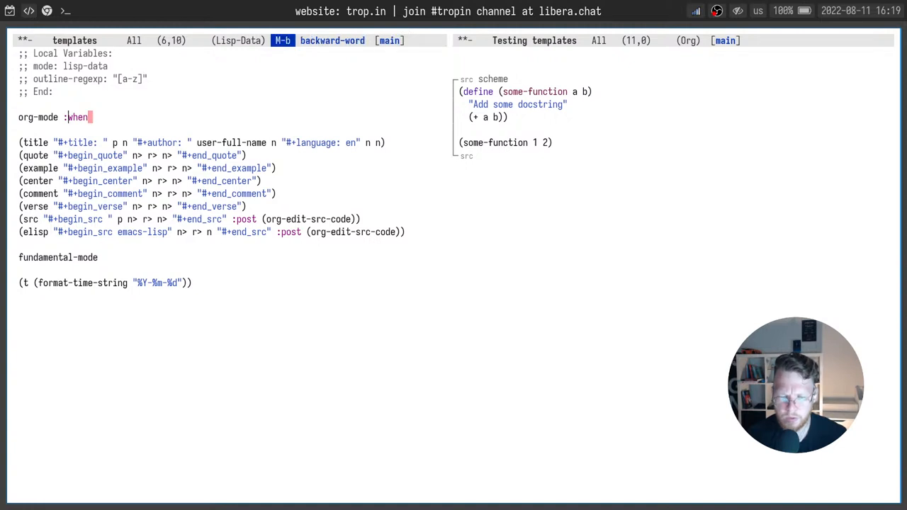
key(left)
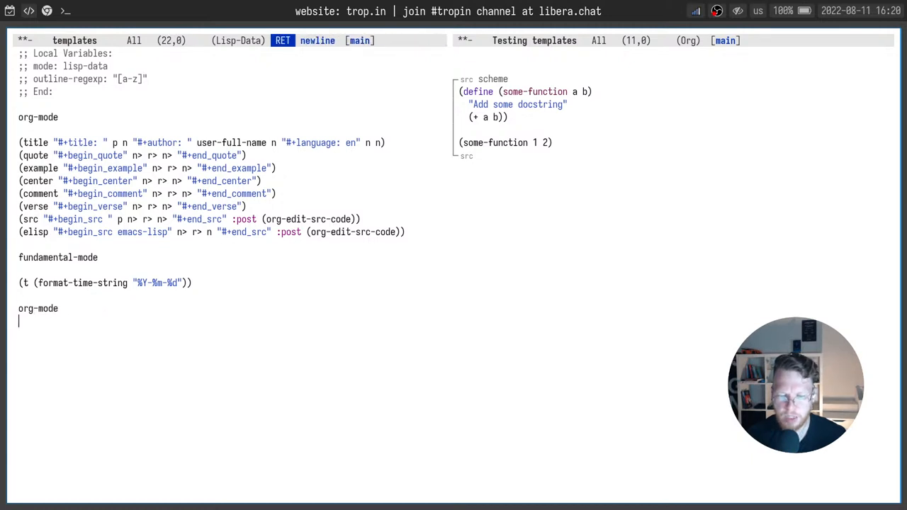
text(thoseutahosue)
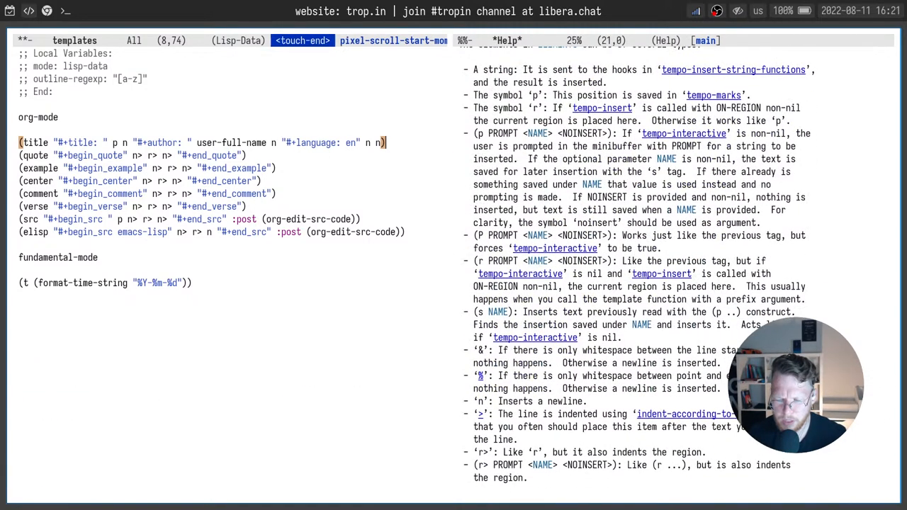
Scroll through the help on tempel template syntax elements p, r and PROMPT.
scroll(down, 3)
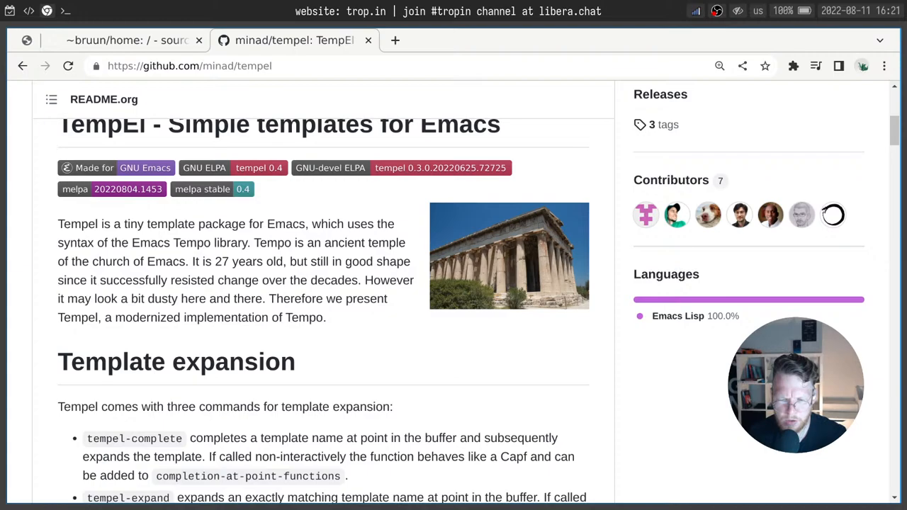
Scroll the TempEl README through its configuration and templates file examples.
scroll(down, 3)
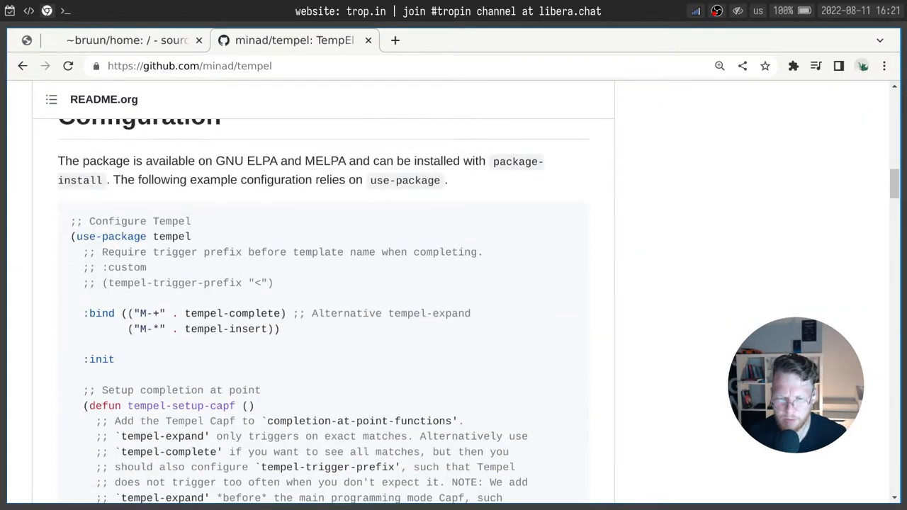
scroll(down, 3)
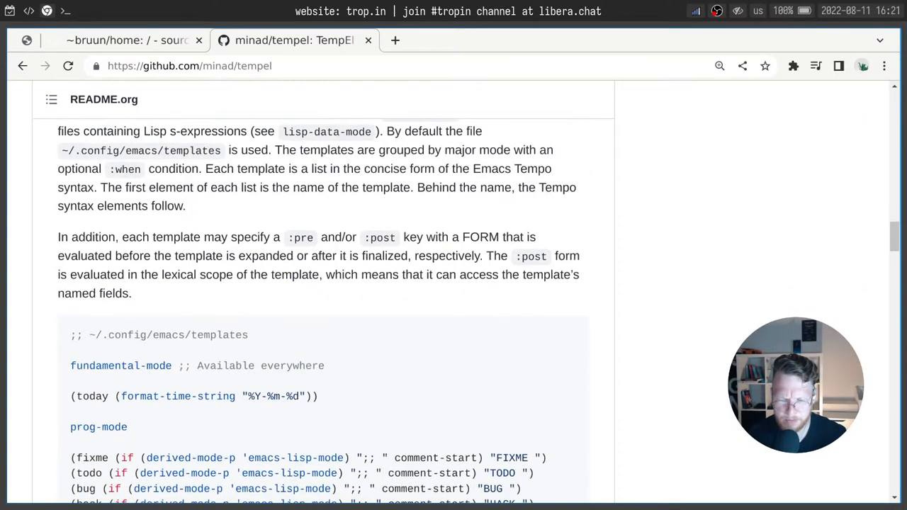
scroll(down, 3)
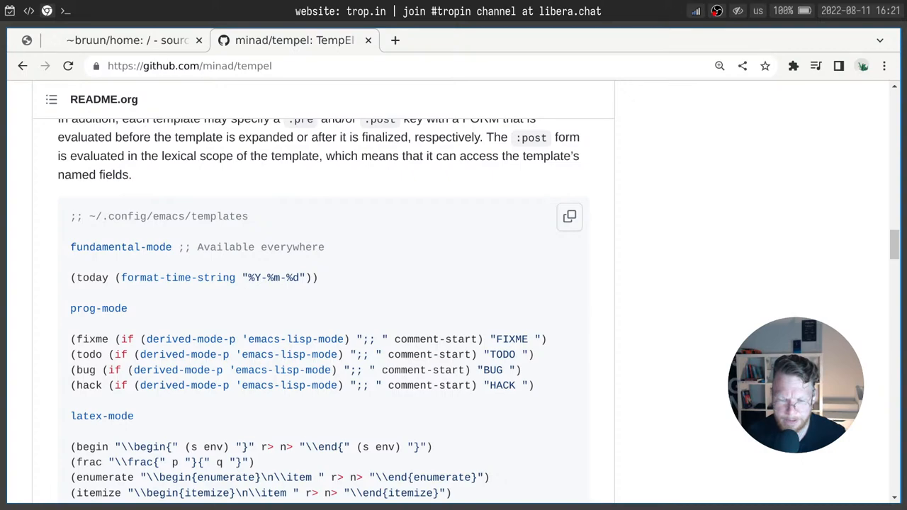
scroll(up, 3)
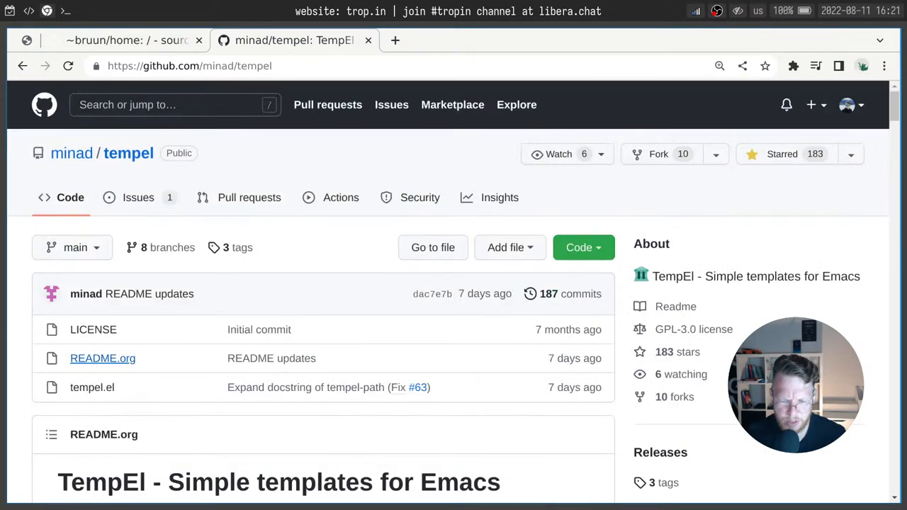
scroll(down, 3)
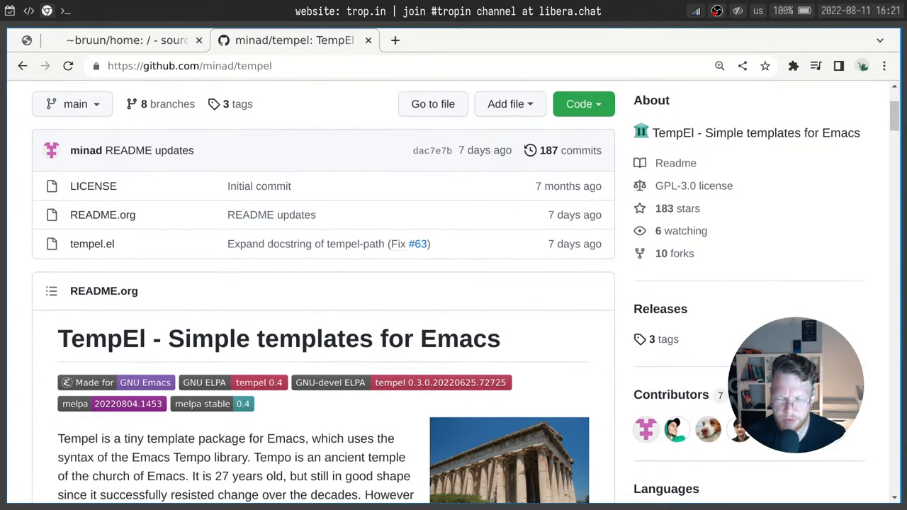
scroll(down, 3)
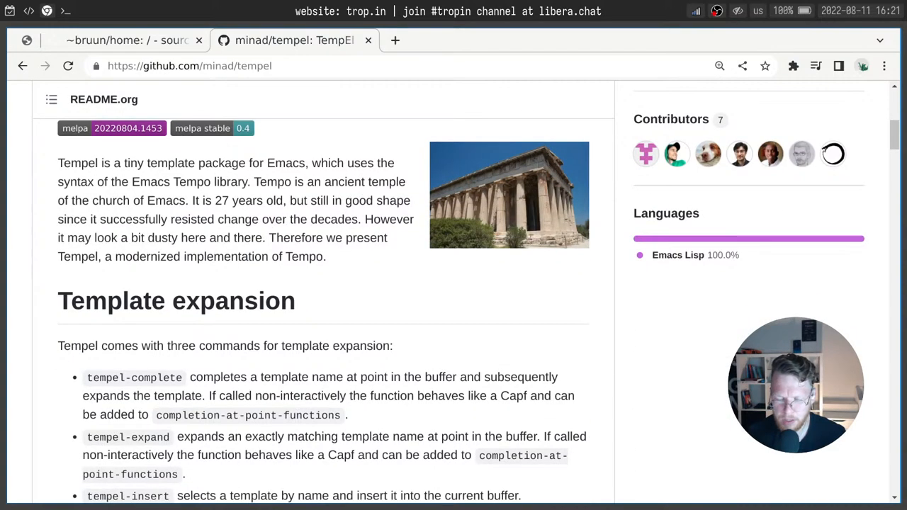
scroll(down, 3)
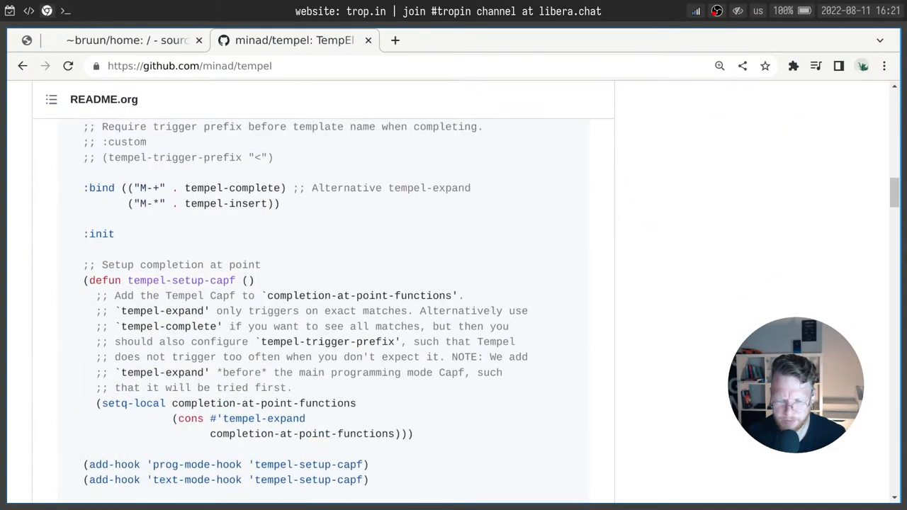
scroll(down, 3)
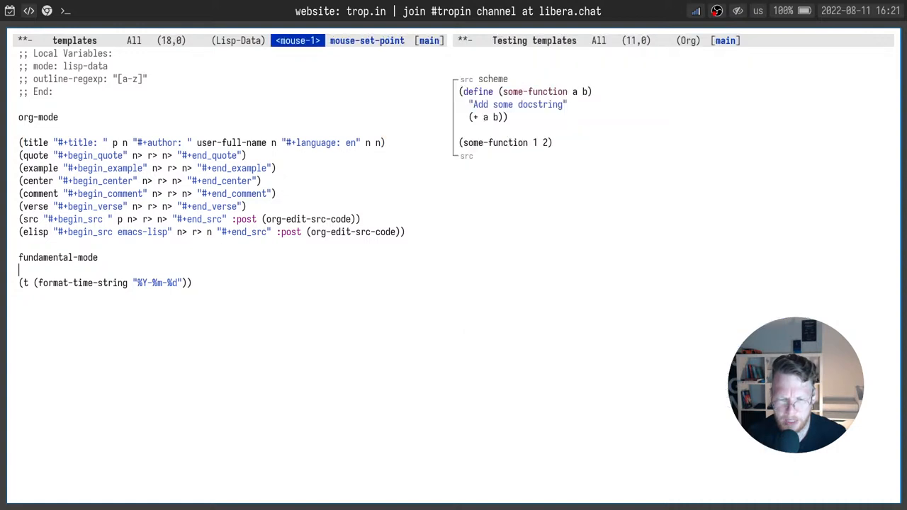
Switch focus from the templates file back to the README in the browser.
key(C-x C-f)
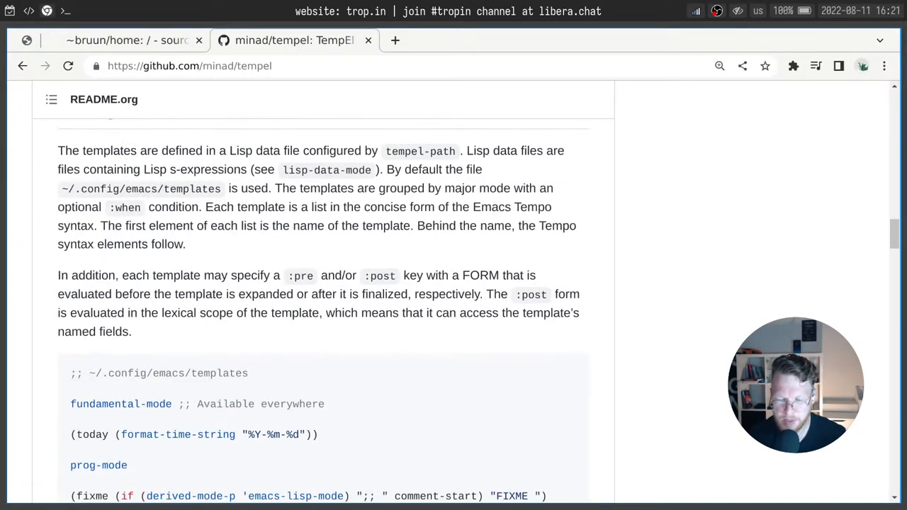
Scroll to 'Adding template sources' and select the tempel-template-sources variable name.
scroll(down, 3)
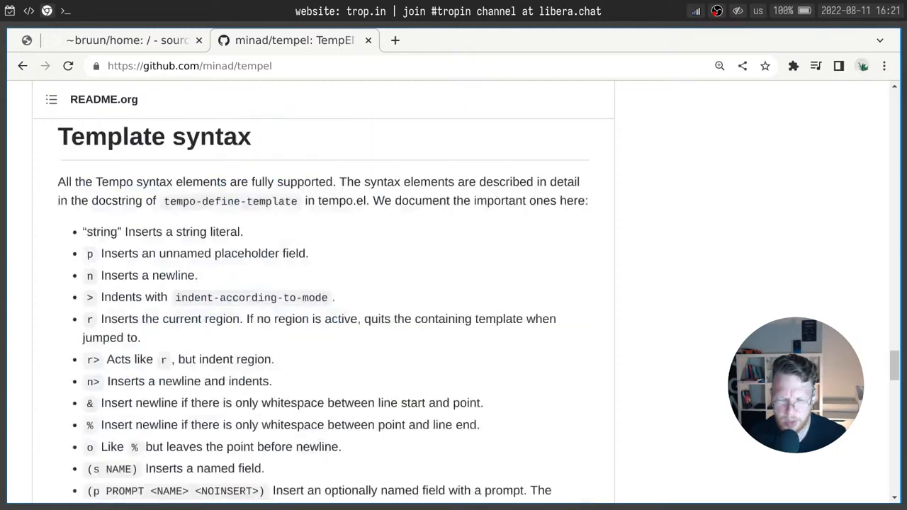
scroll(down, 3)
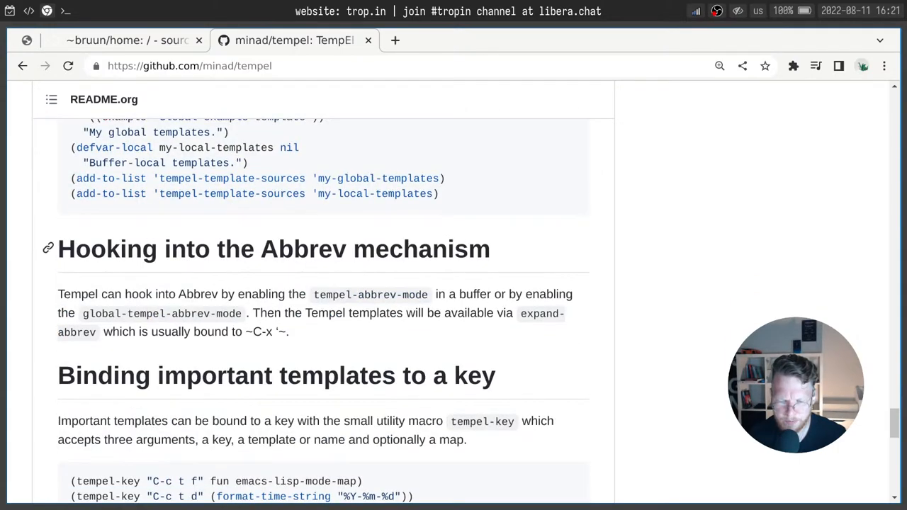
scroll(up, 3)
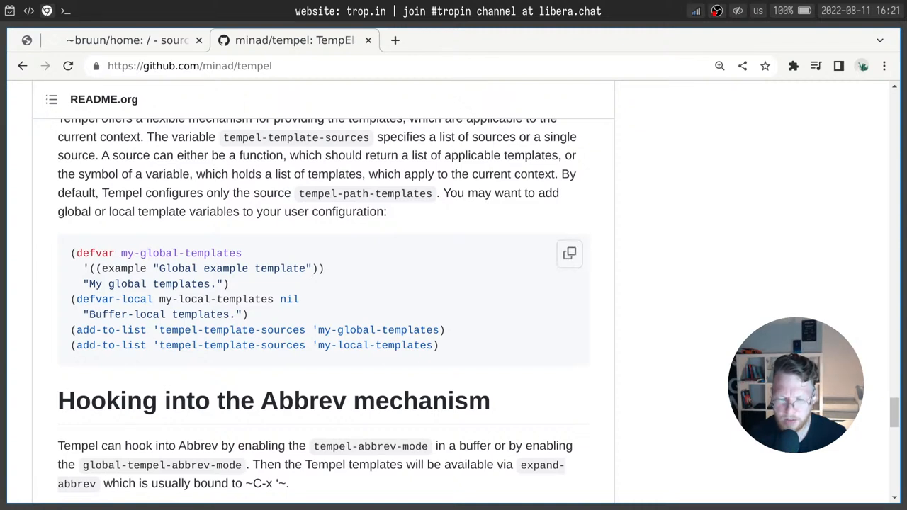
double_click(230, 329)
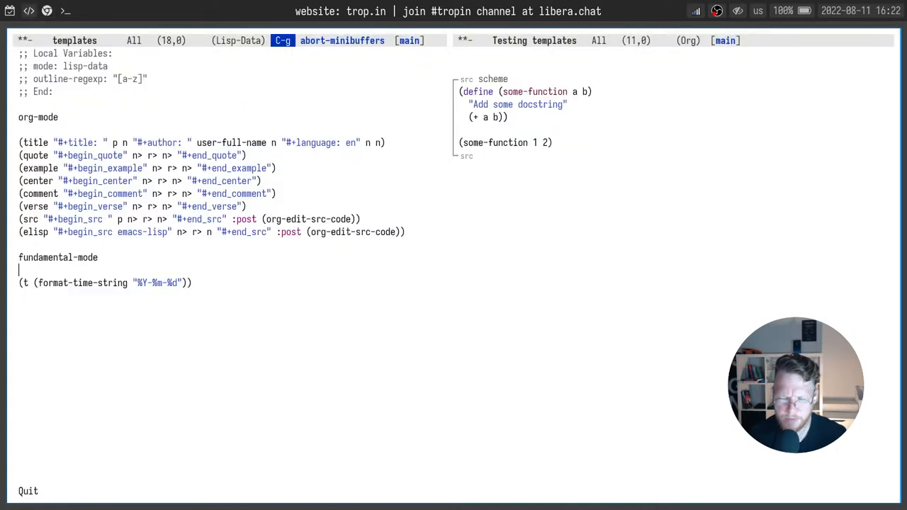
Look up C-h v documentation for tempel-template-sources, valued (tempel-path-templates).
text(temp)
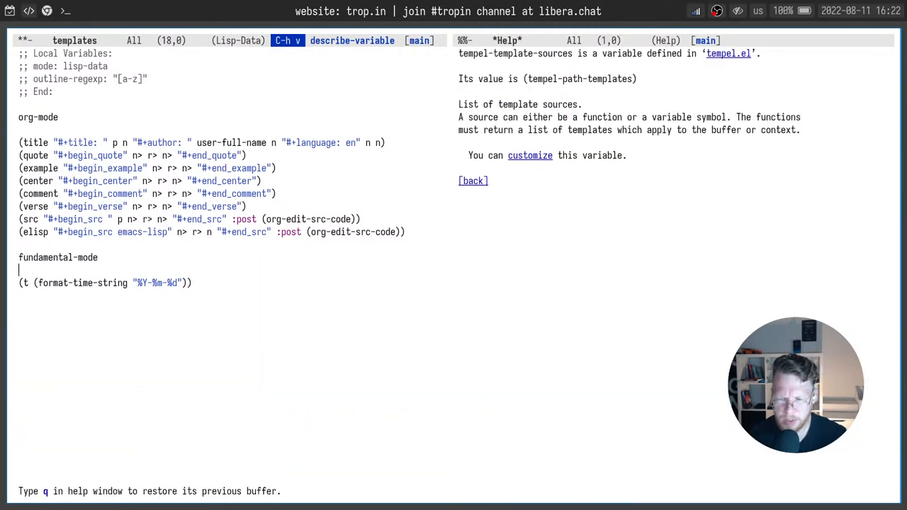
drag(525, 79, 634, 80)
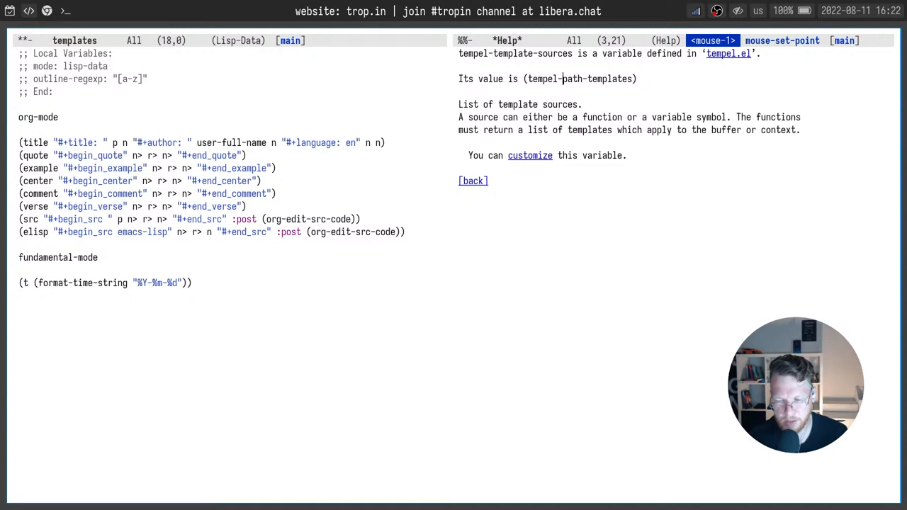
key(C-h v)
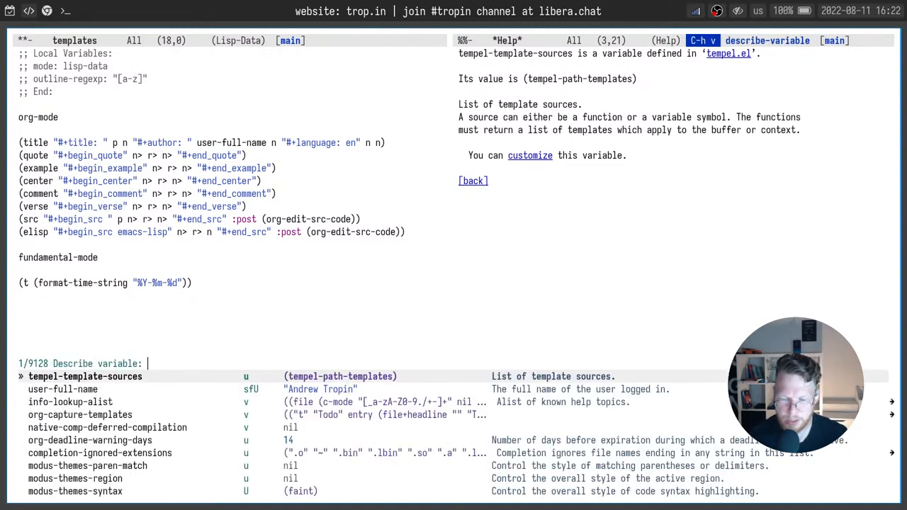
text(org-element-paragraph-separate)
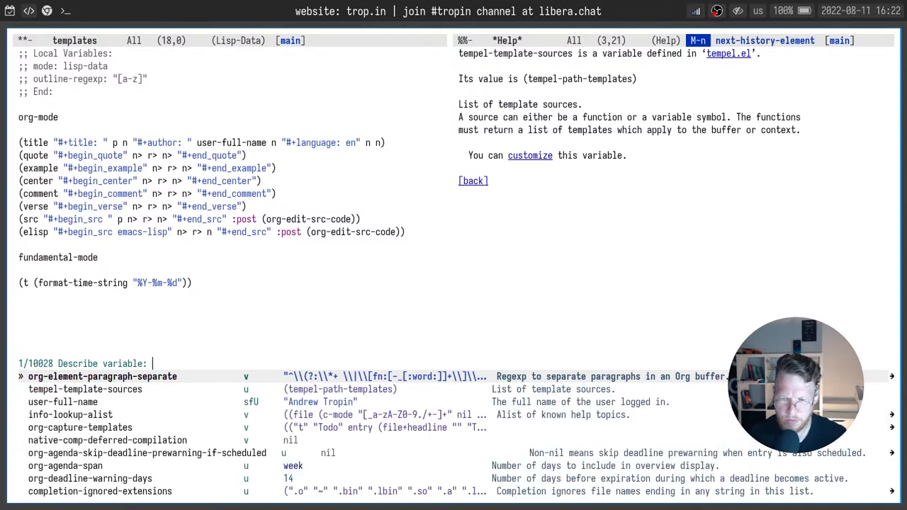
text(tempel path)
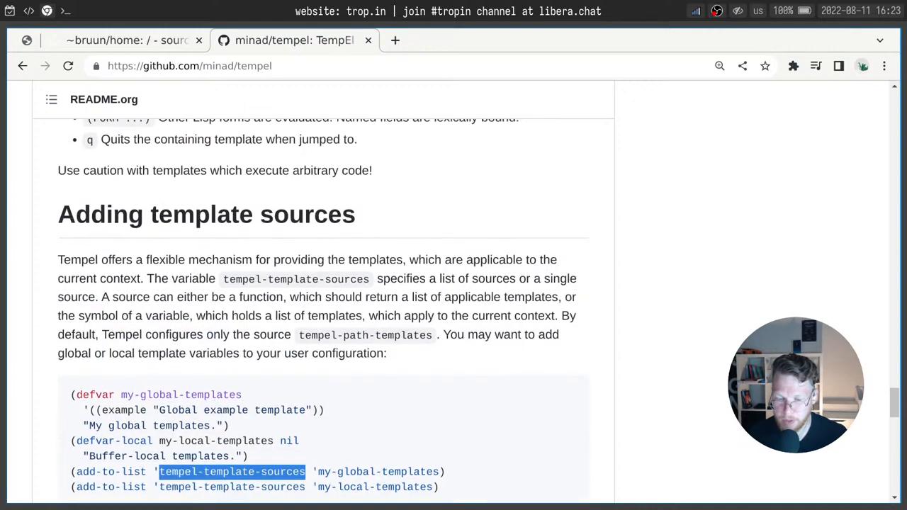
Scroll the README to the ';; Configure Tempel' use-package block with trigger prefix and key bindings.
scroll(down, 3)
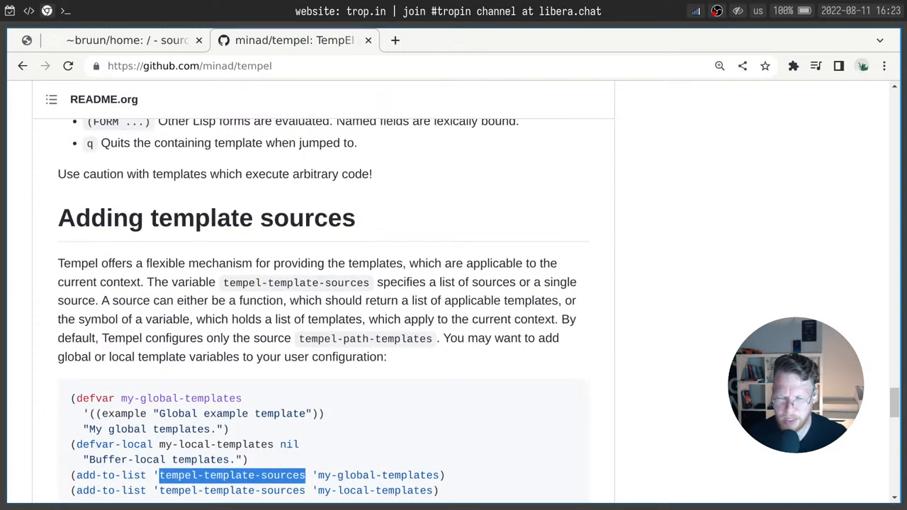
scroll(up, 3)
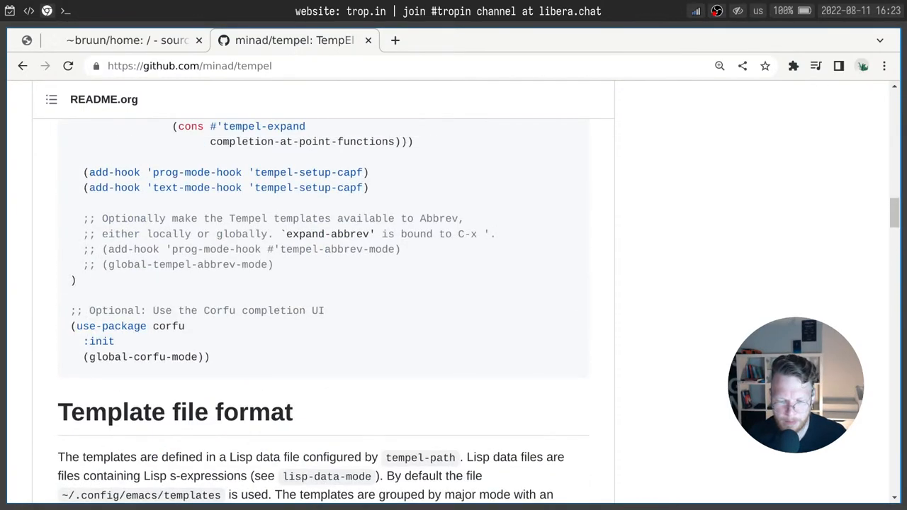
scroll(down, 3)
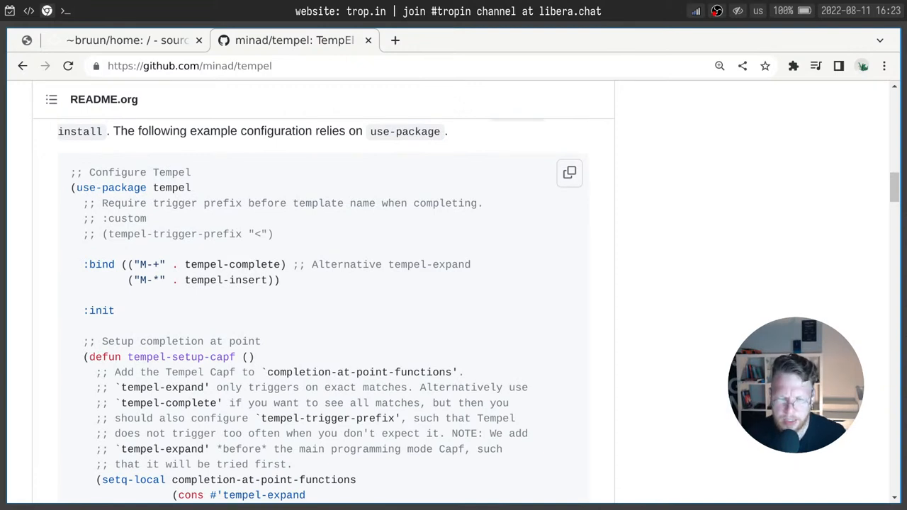
scroll(down, 3)
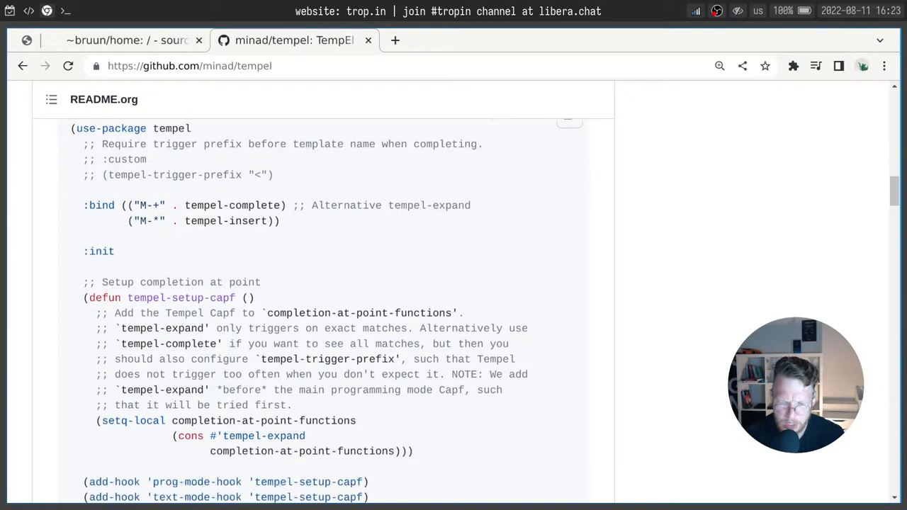
scroll(down, 3)
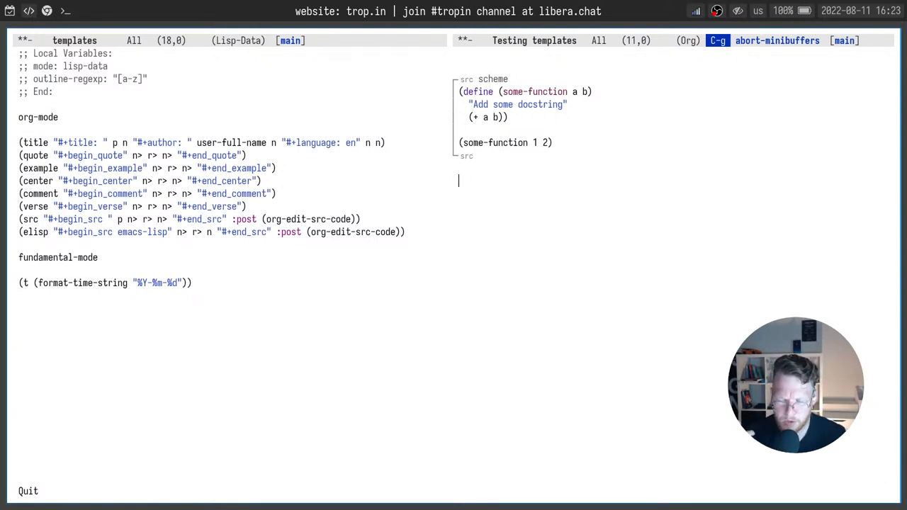
text(src)
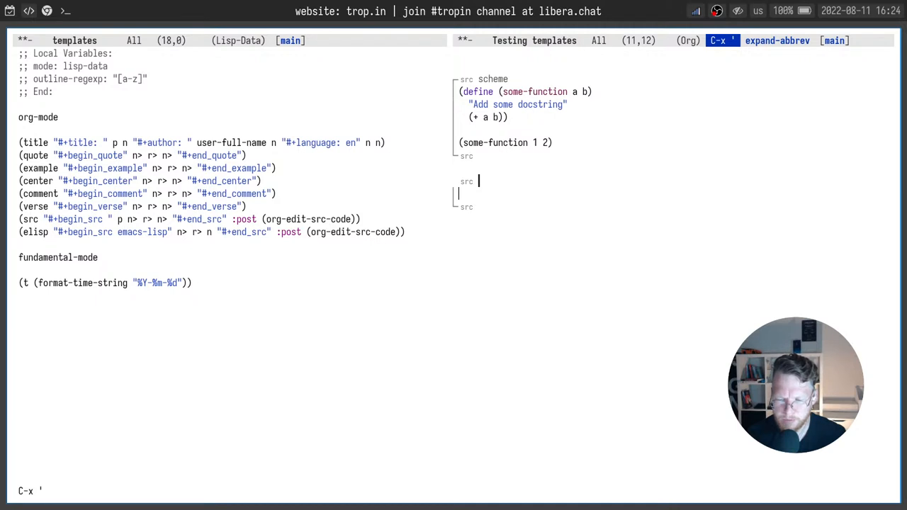
text(scheme)
click(547, 193)
text(hehe)
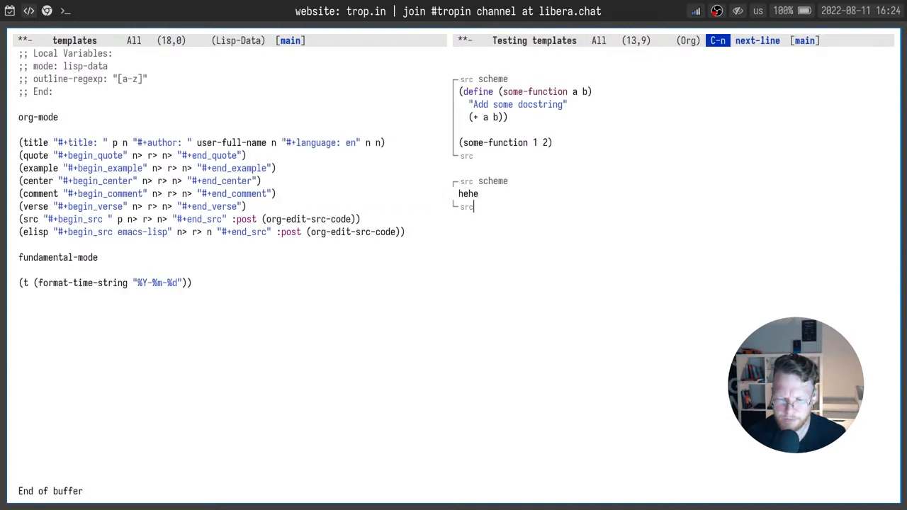
key(C-w)
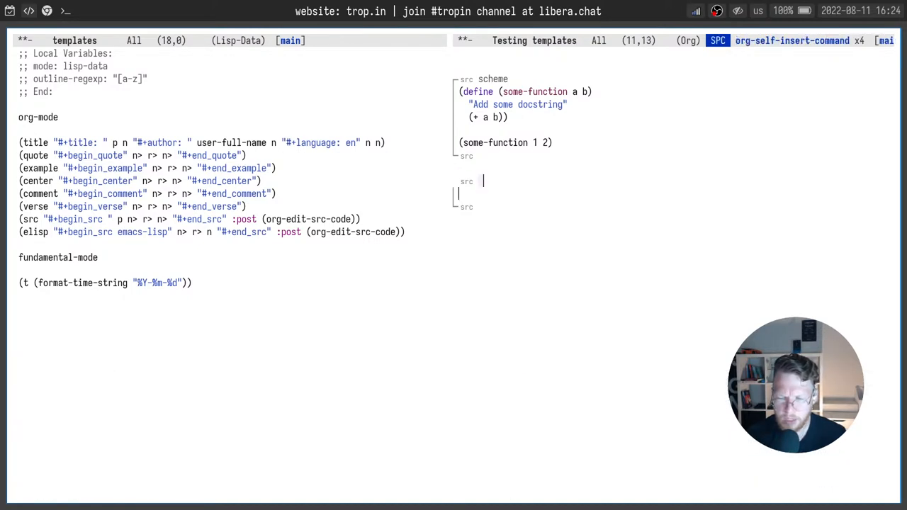
text(schem)
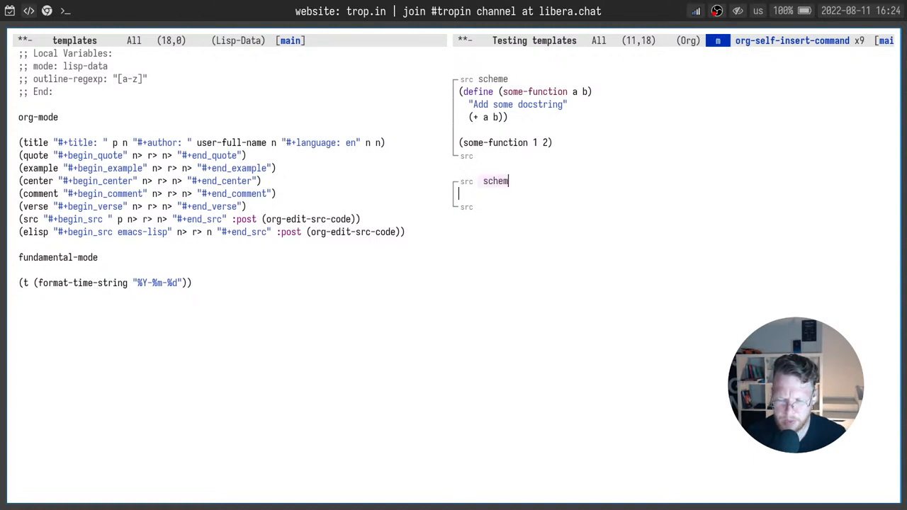
text(e)
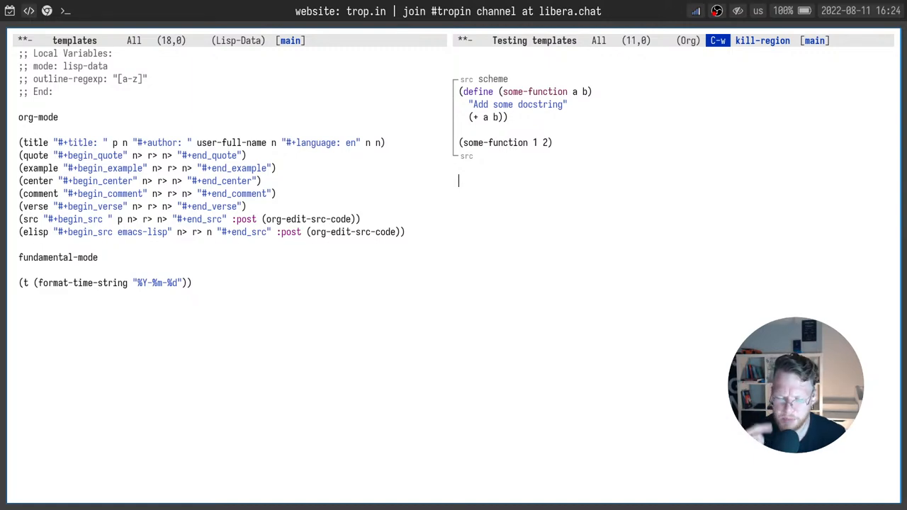
Look up tempel variables, then trigger and expand the title template into the author line.
text(tempel)
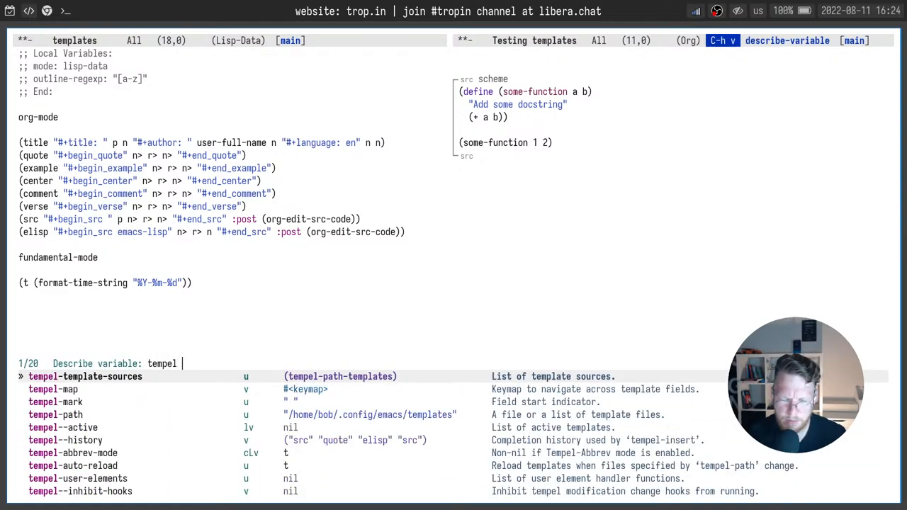
text(pr)
click(675, 180)
text(<)
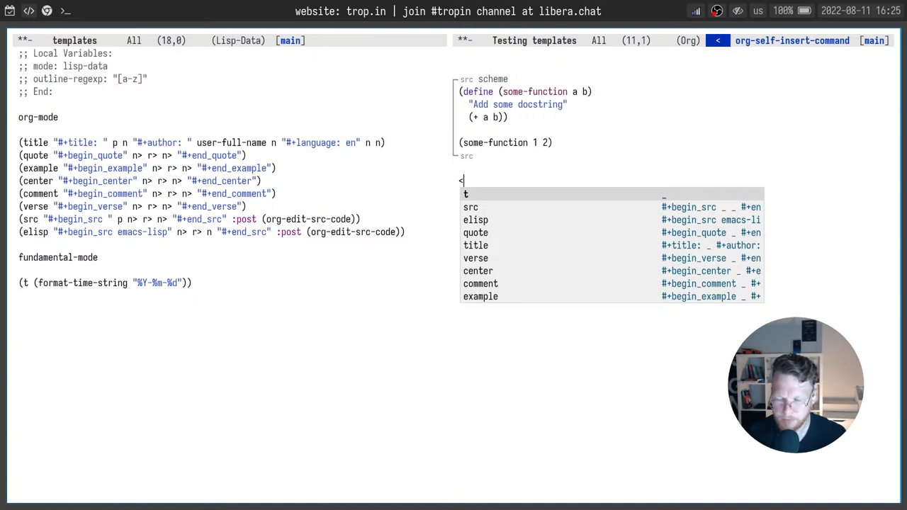
text(i)
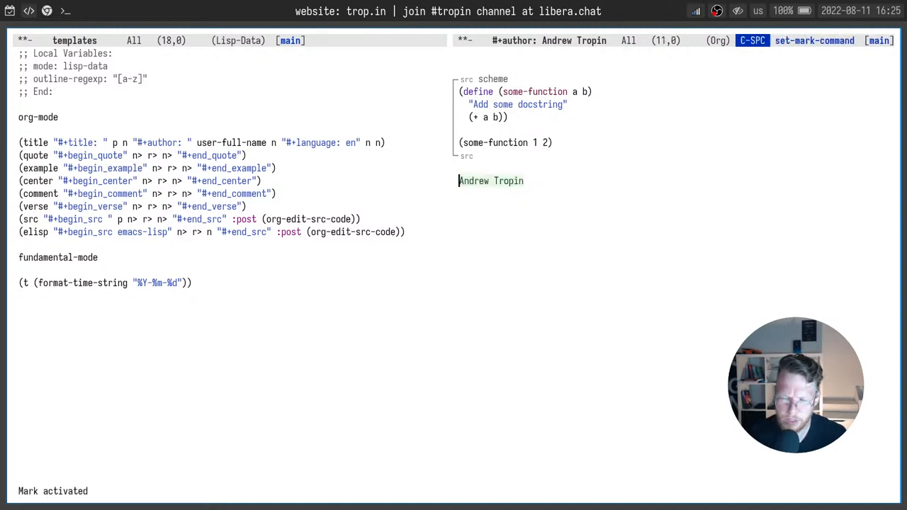
Disable corfu-mode in the test buffer and expand a < prefix into a quote block.
key(M-x)
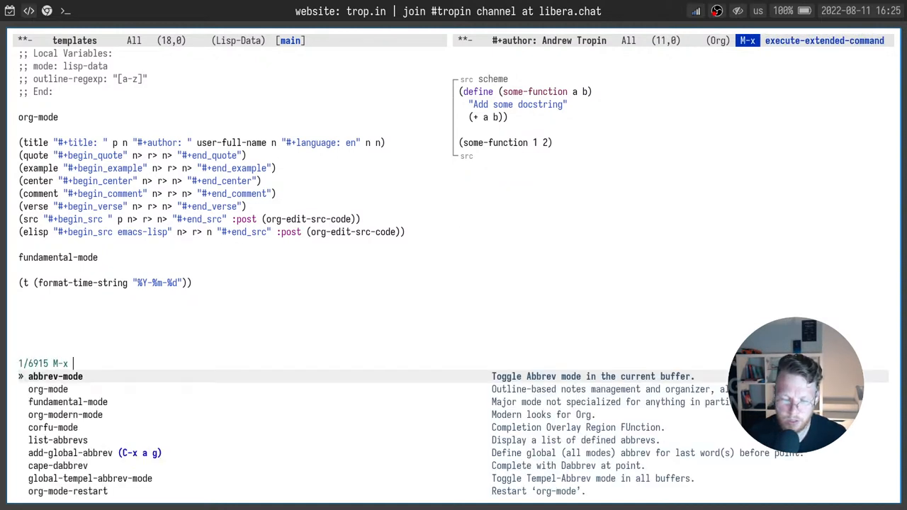
text(corfu)
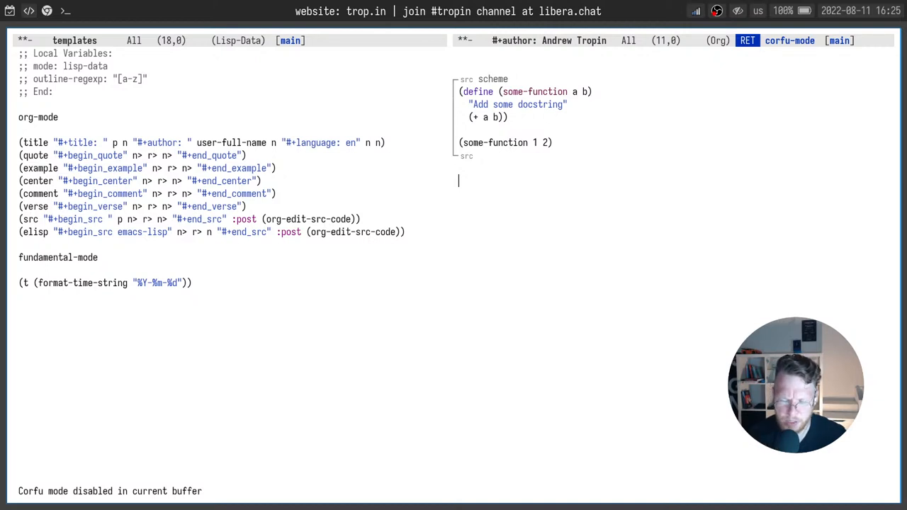
text(<t)
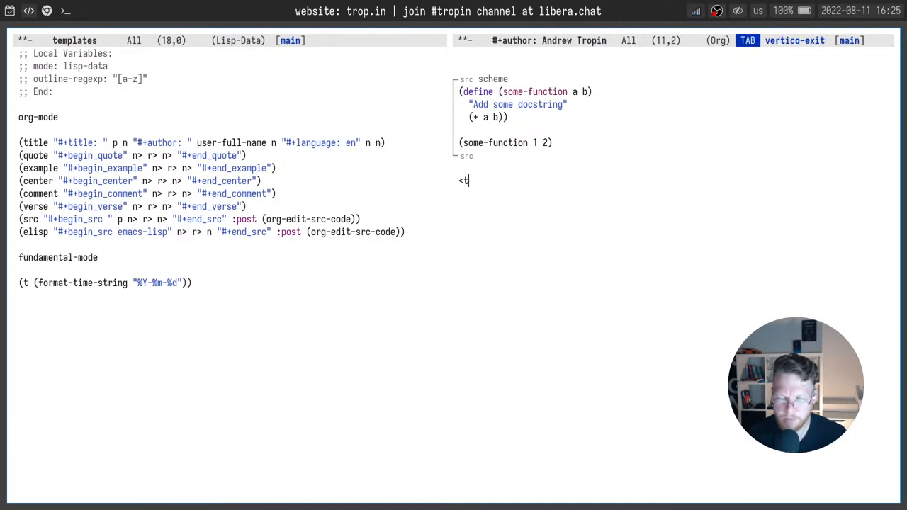
key(Tab)
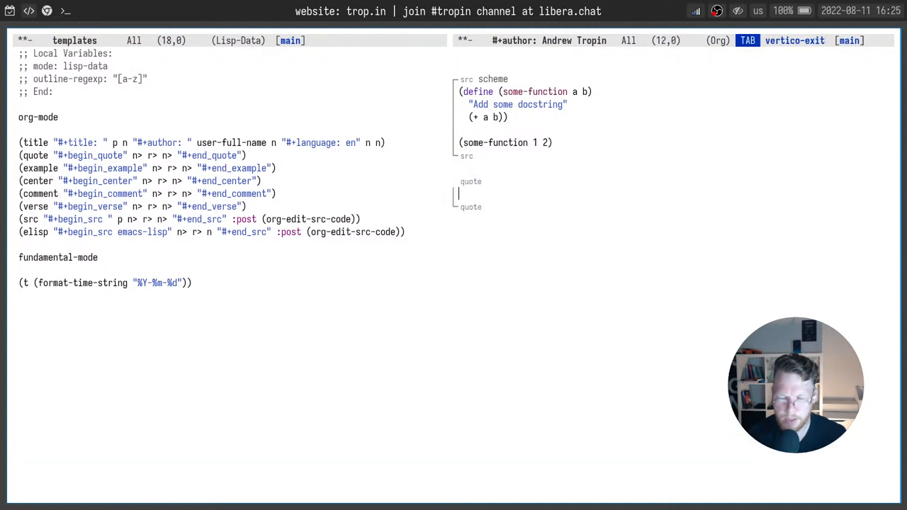
Expand the <t template into today's date 2022-08-11, then switch to the TempEL README in the browser.
text(<t)
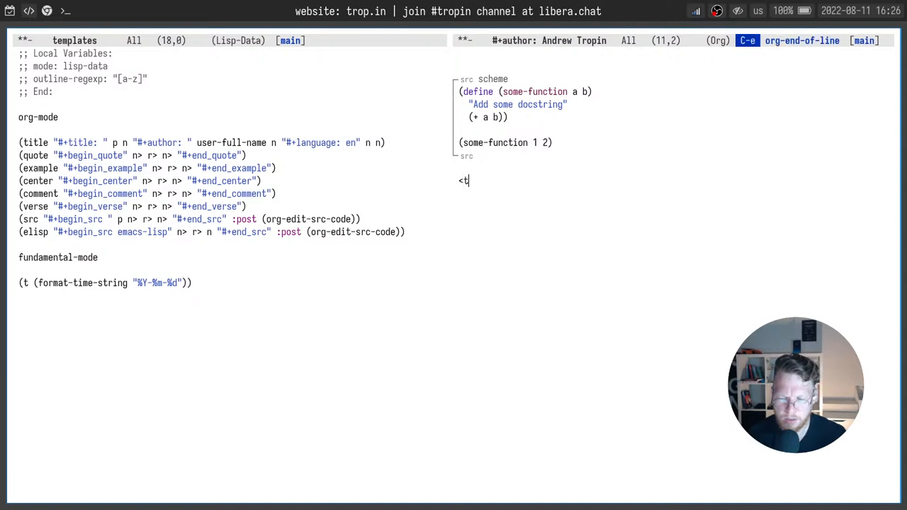
key(Tab)
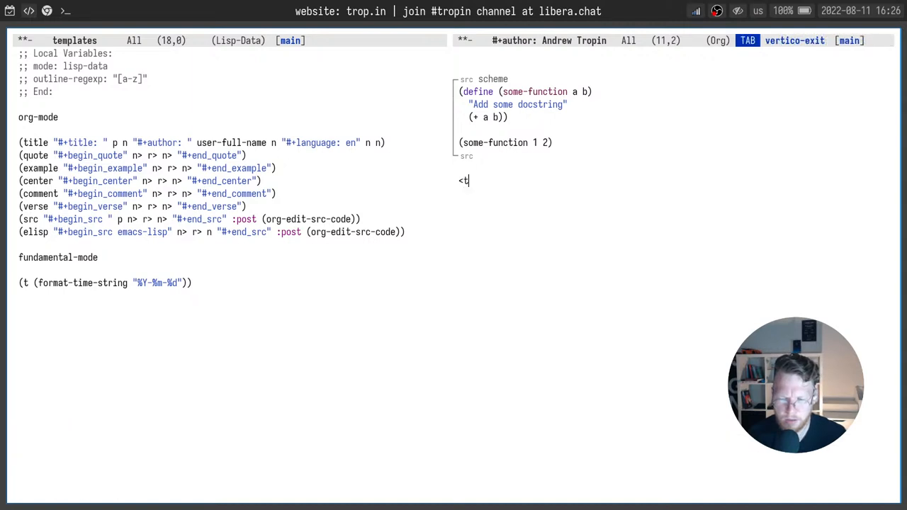
key(BackSpace)
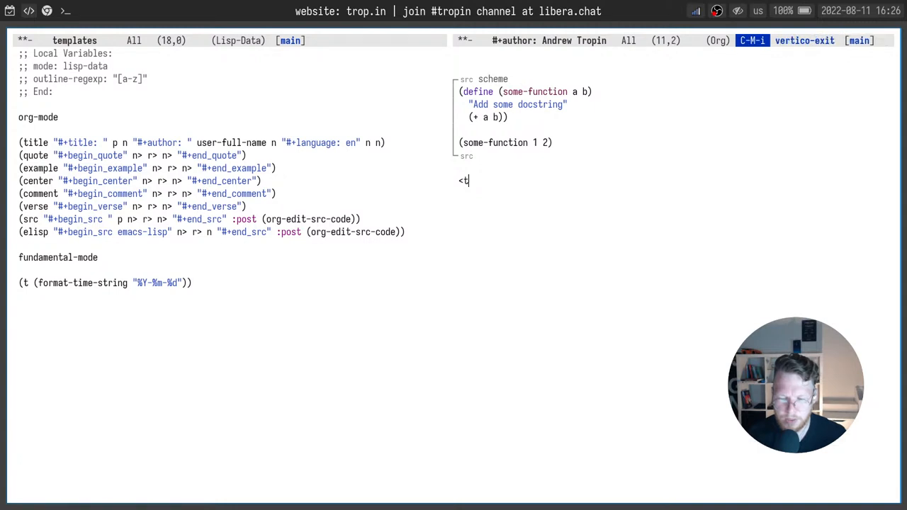
key(Tab)
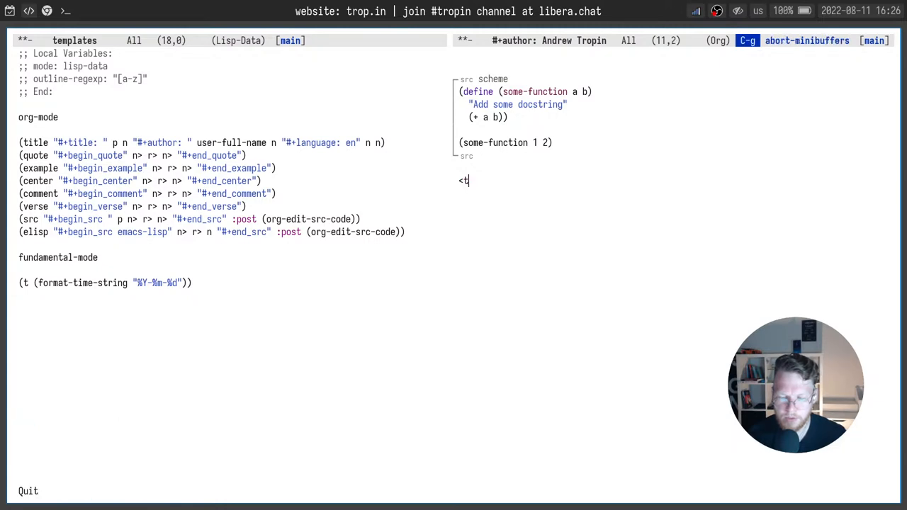
key(BackSpace)
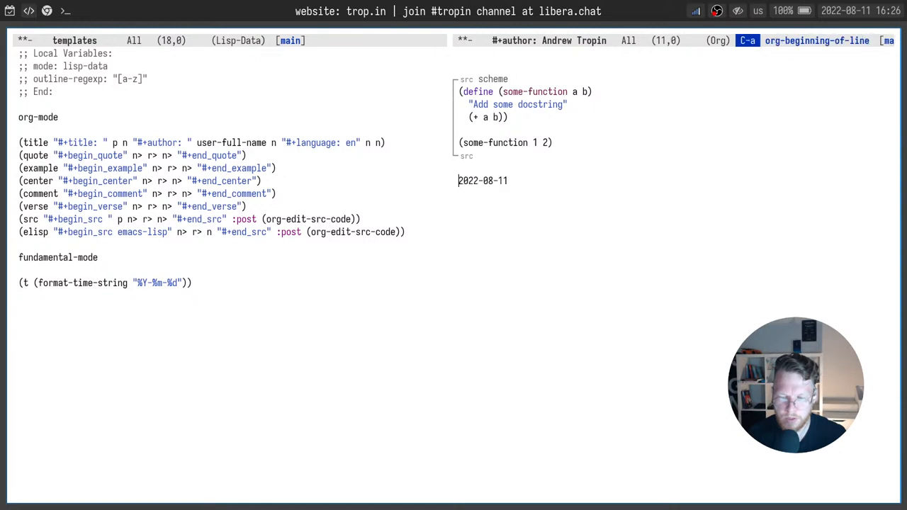
key(C-k)
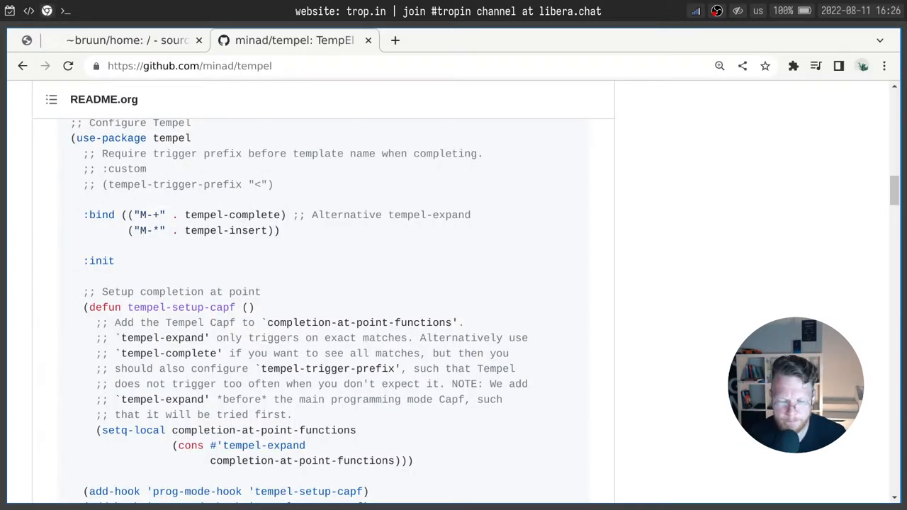
Scroll down through the README's Configure Tempel example block.
scroll(down, 3)
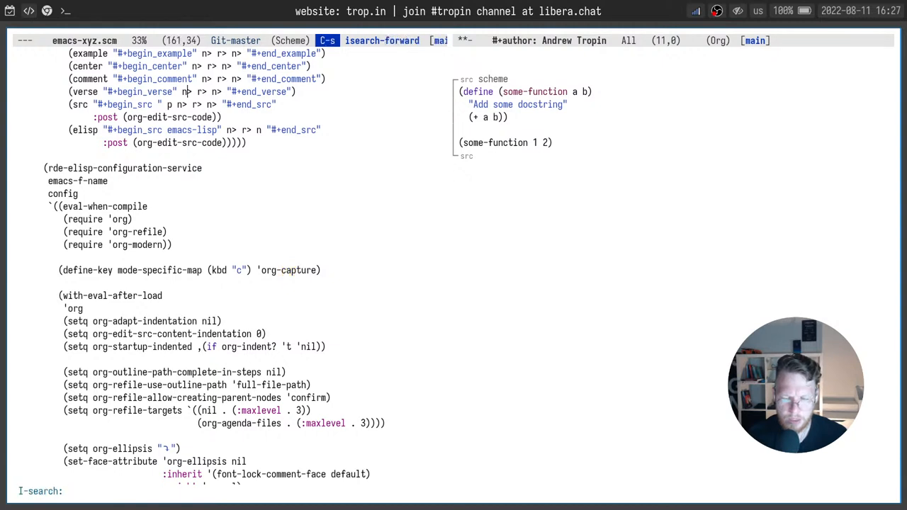
text(comple)
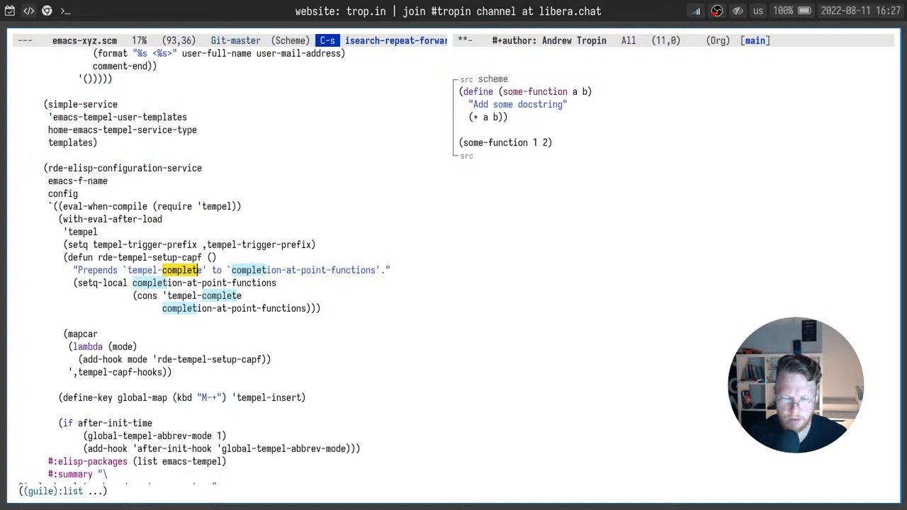
key(Return)
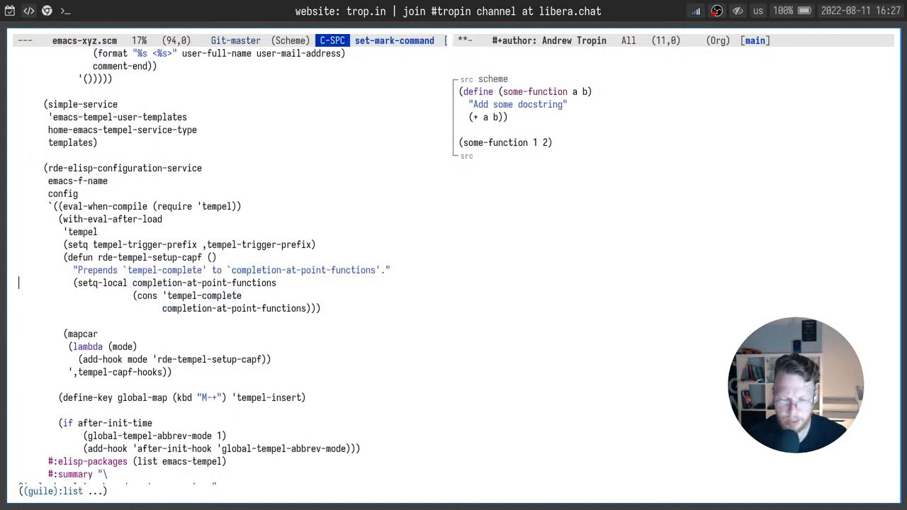
key(ctrl+g)
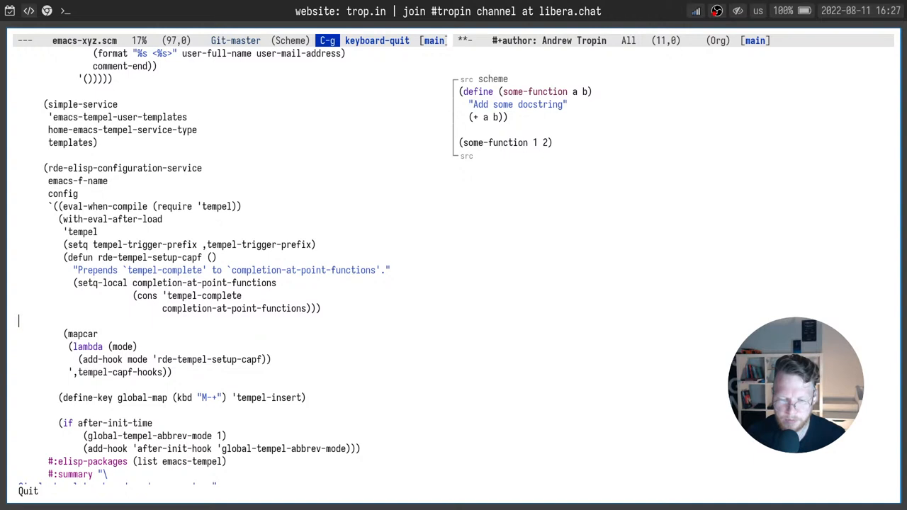
drag(162, 309, 311, 309)
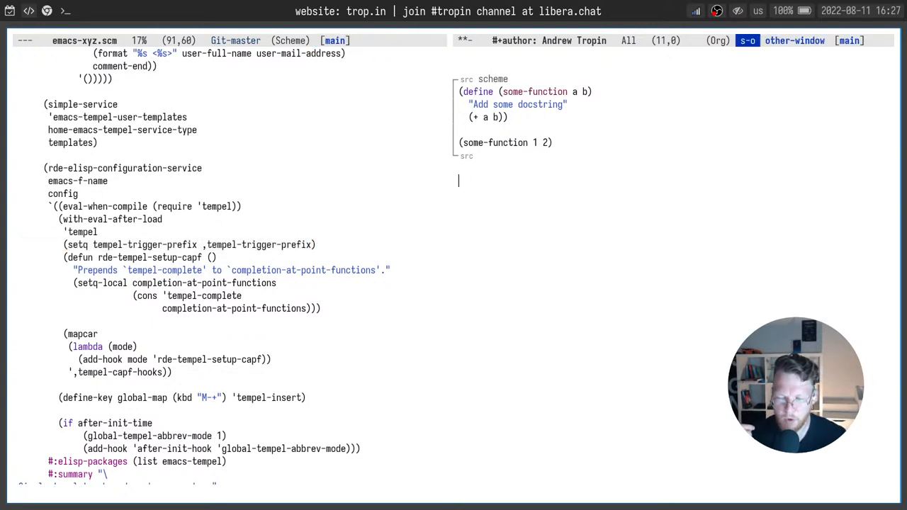
Try the < template trigger in the notes and remove it again.
text(<)
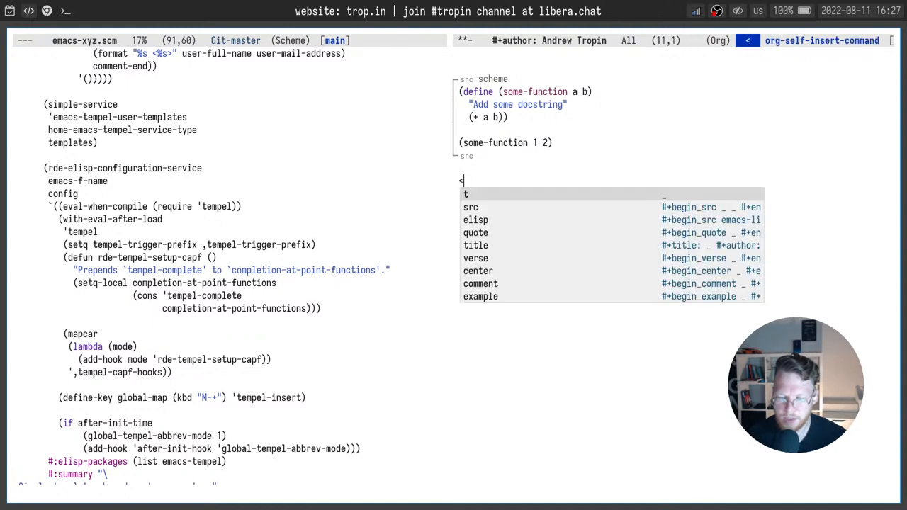
key(BackSpace)
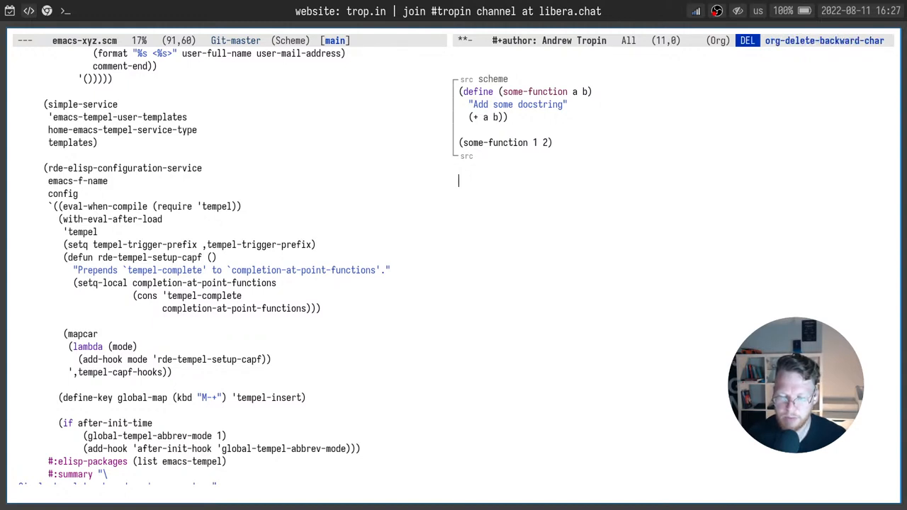
text(hel)
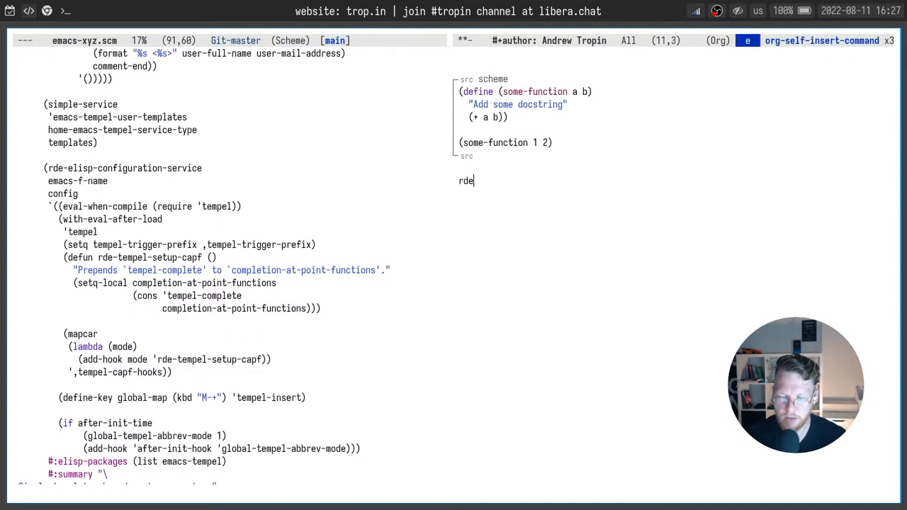
Find and open the Org-mode roam note via org-roam-node-find.
key(C-c n f)
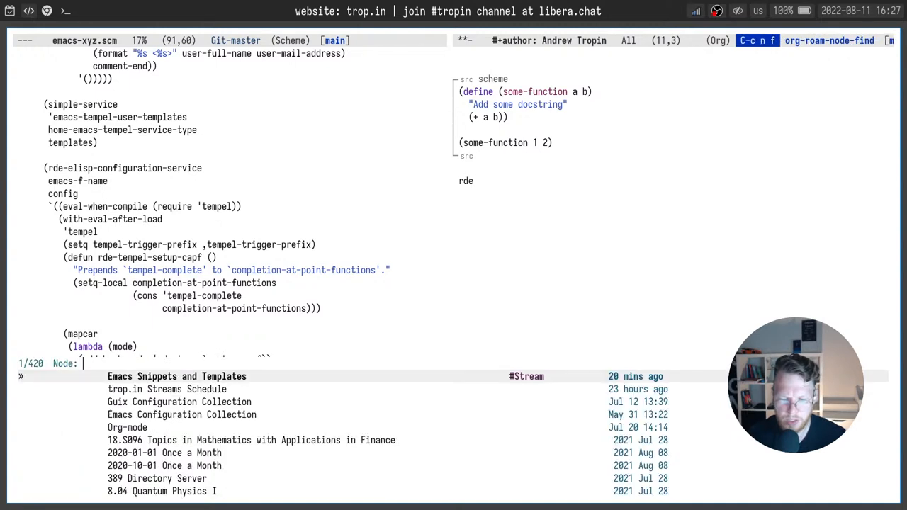
key(down)
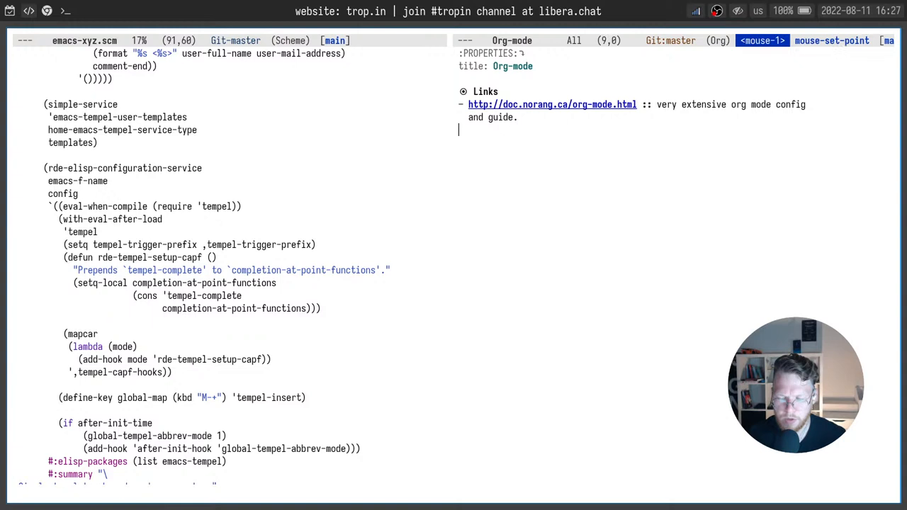
text(h)
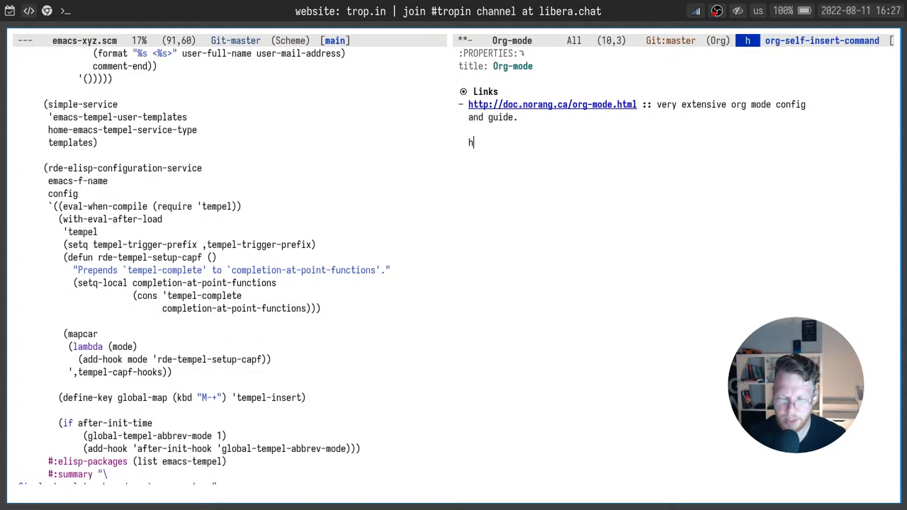
text(er)
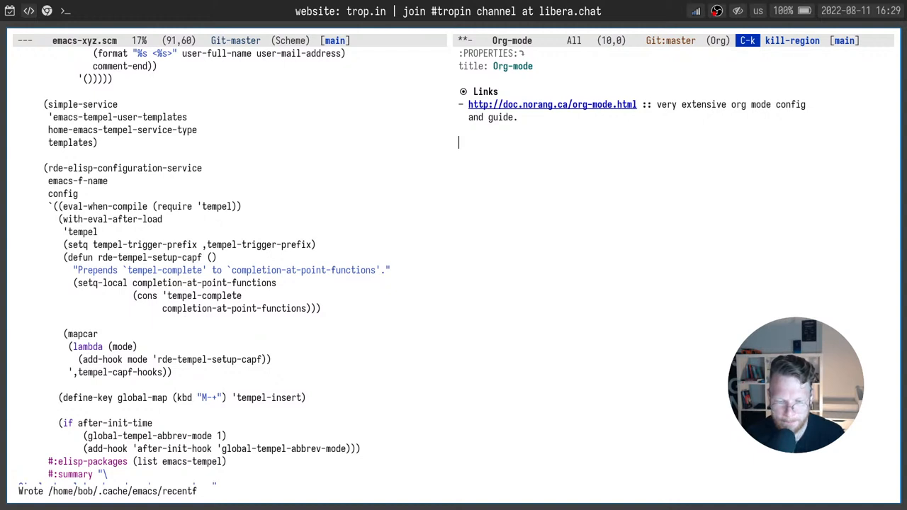
Go back to the TempEL configuration code and return to the stream notes buffer.
click(310, 244)
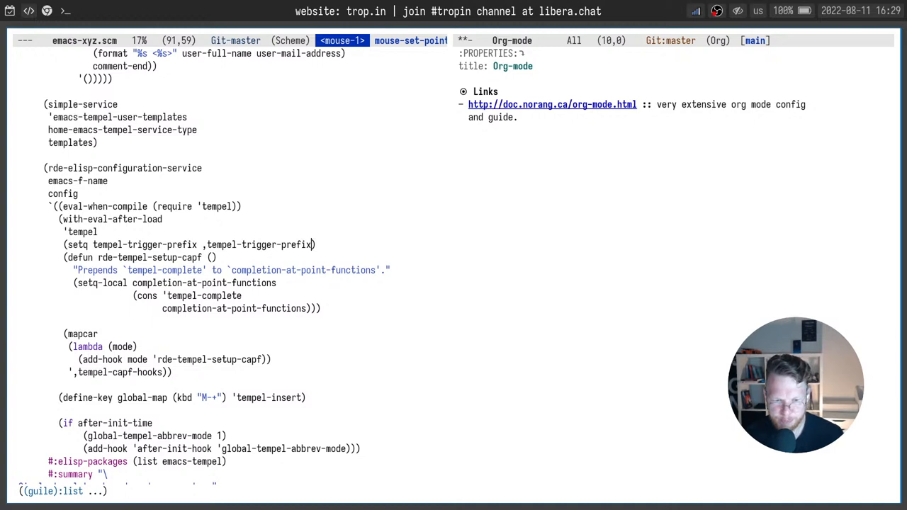
key(C-x b)
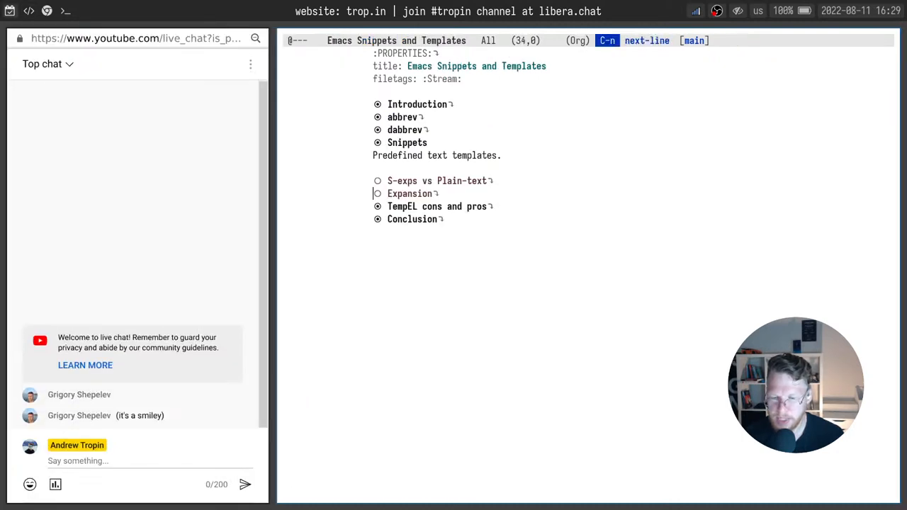
Unfold the Expansion and TempEL cons-and-pros headings and save the stream notes.
key(TAB)
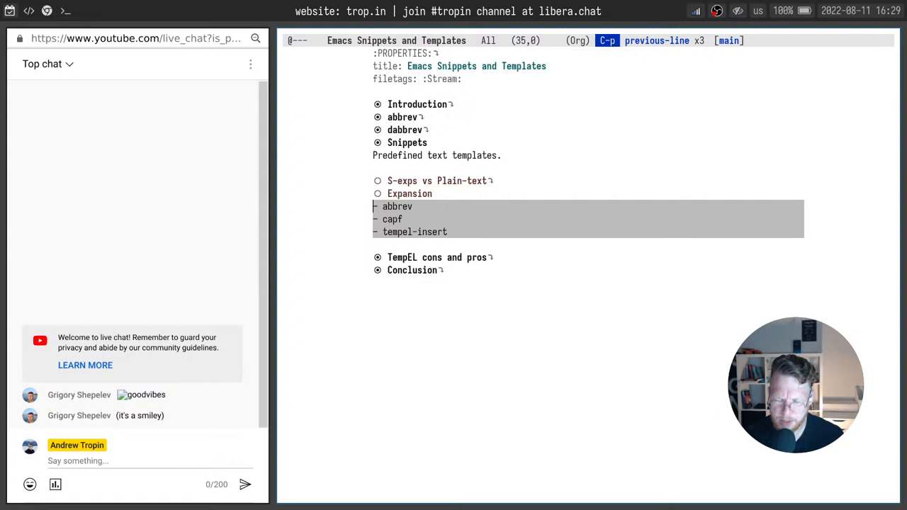
key(C-x C-s)
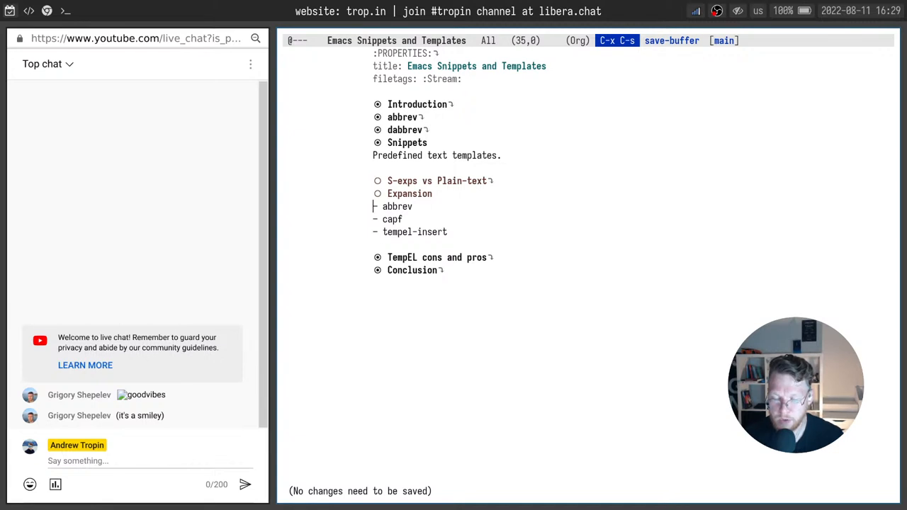
click(403, 257)
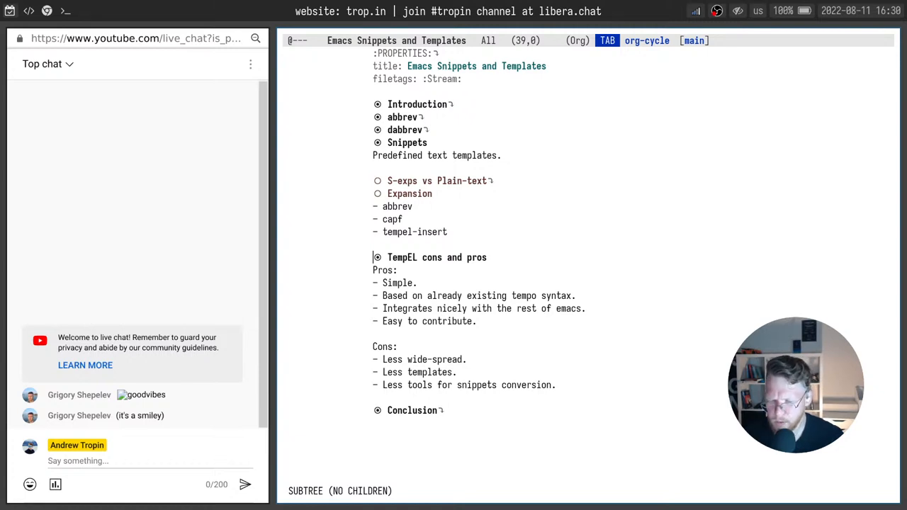
Start a new heading below Expansion and type 'Application are' into it.
key(Tab)
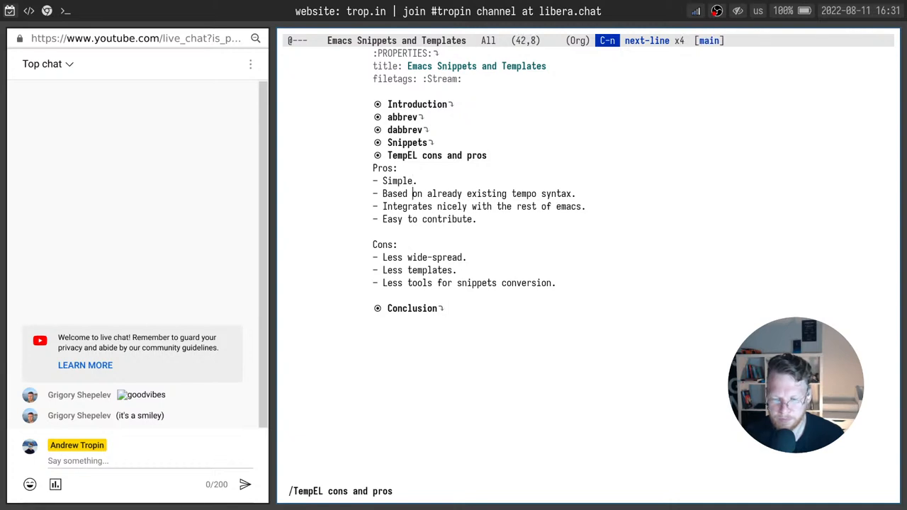
key(End)
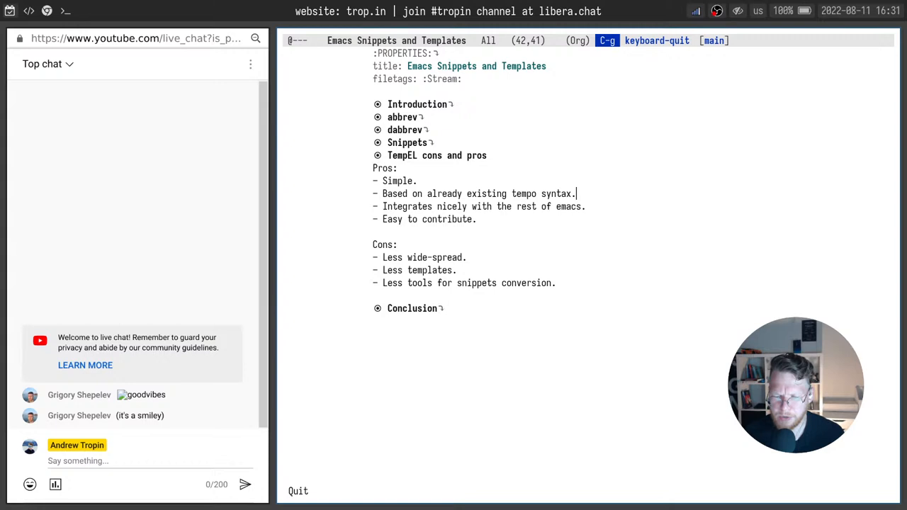
key(ctrl+space)
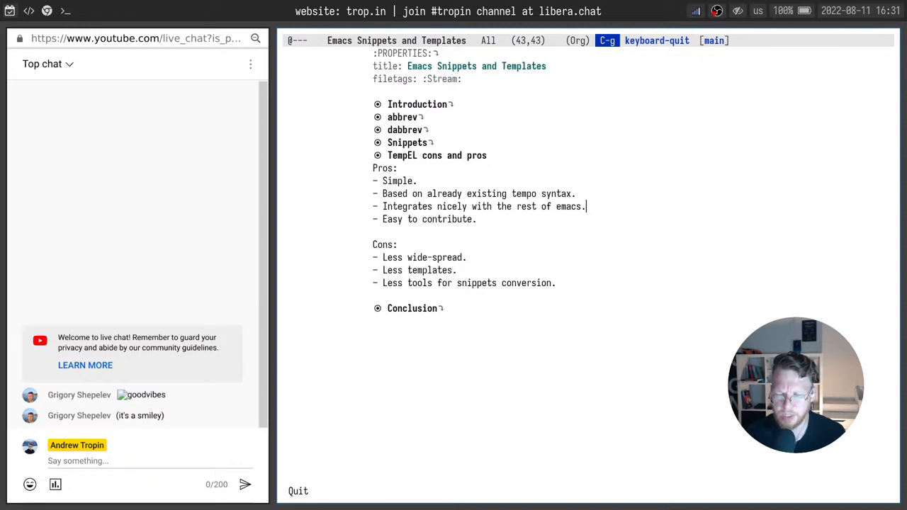
key(Down)
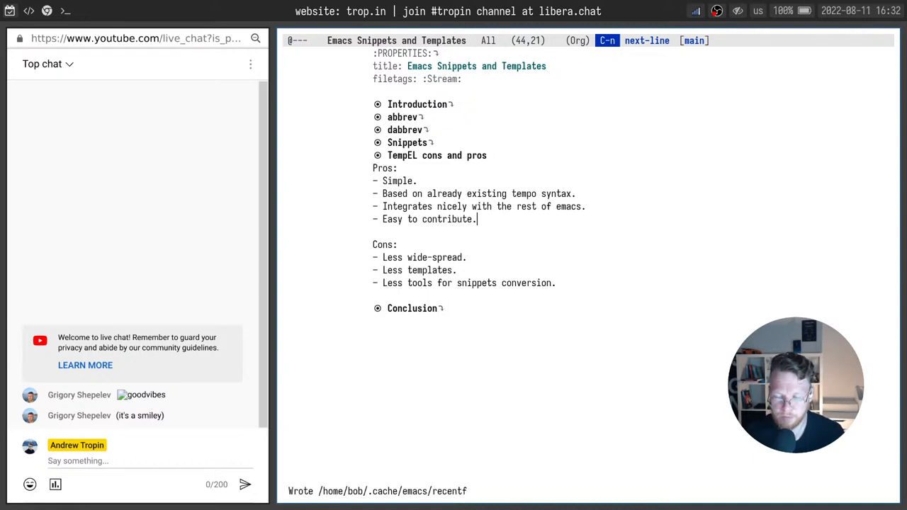
key(Down)
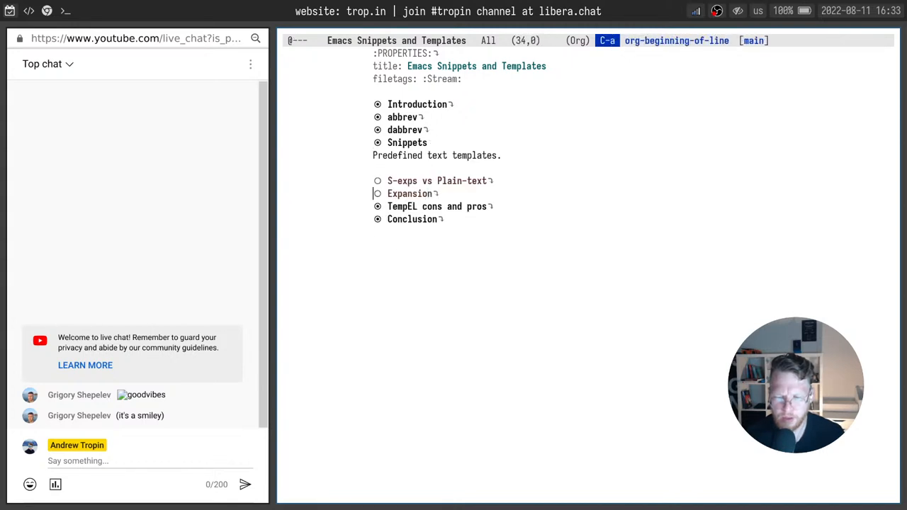
text(A)
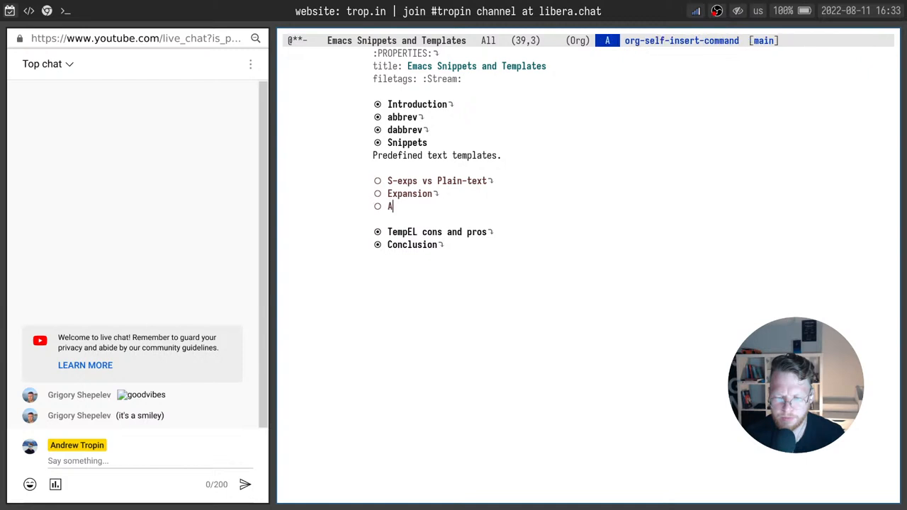
text(pplication are)
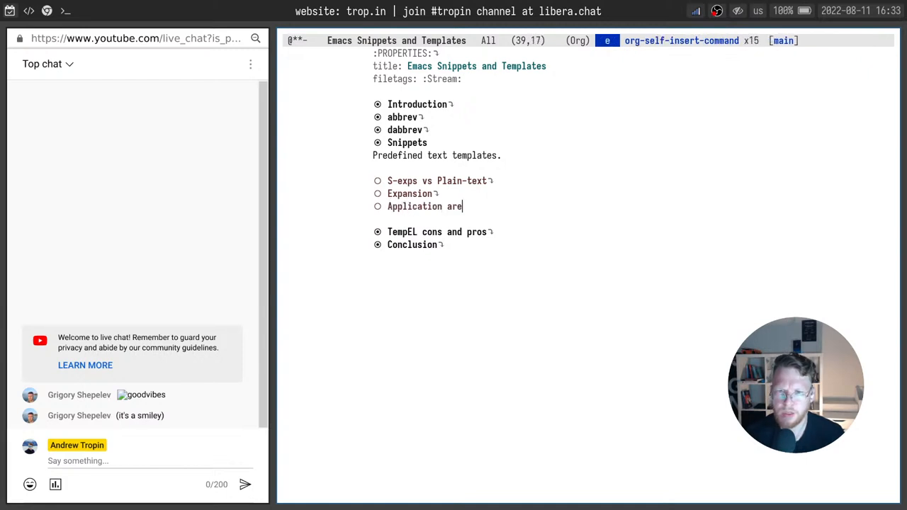